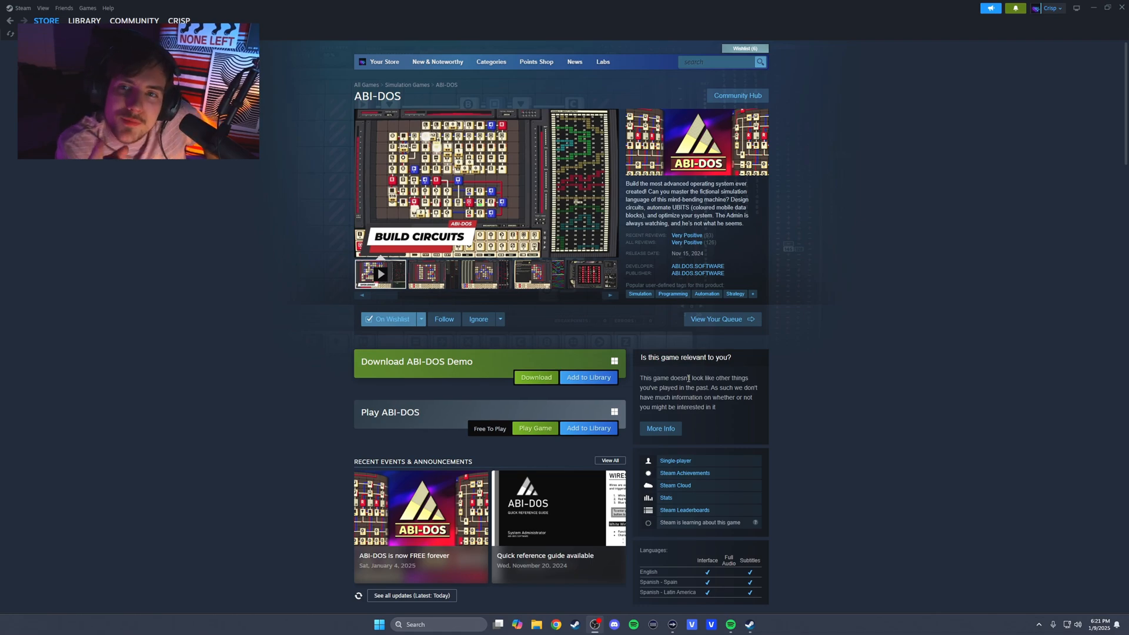
Choose English as the game language and continue past the selection
{"action": "scroll", "scroll_direction": "down", "scroll_amount": 3}
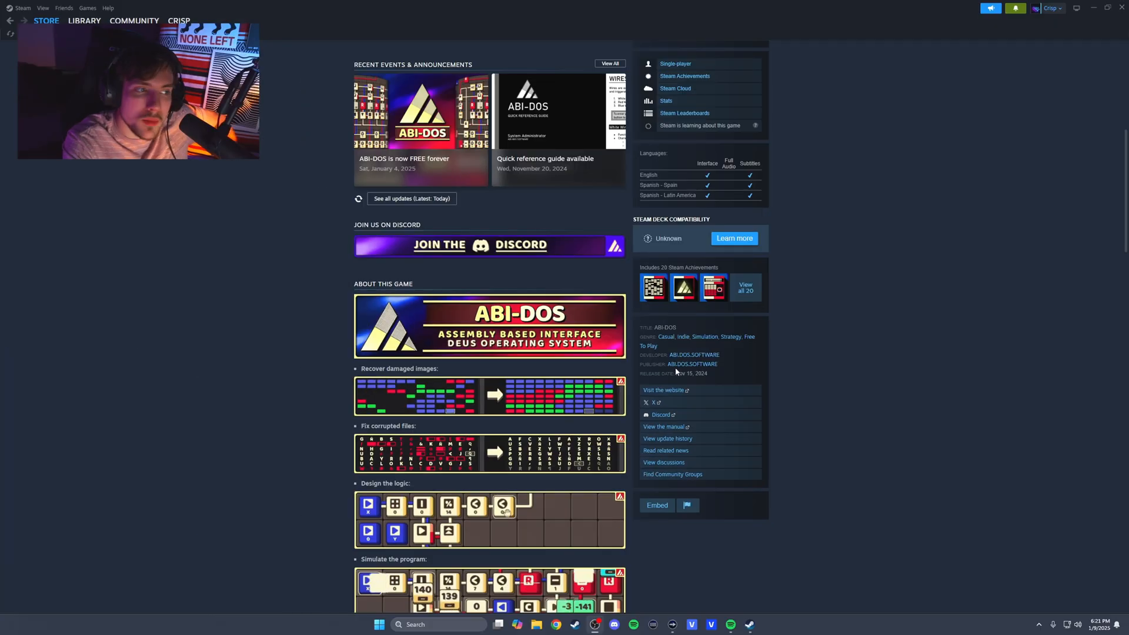
{"action": "scroll", "scroll_direction": "down", "scroll_amount": 3}
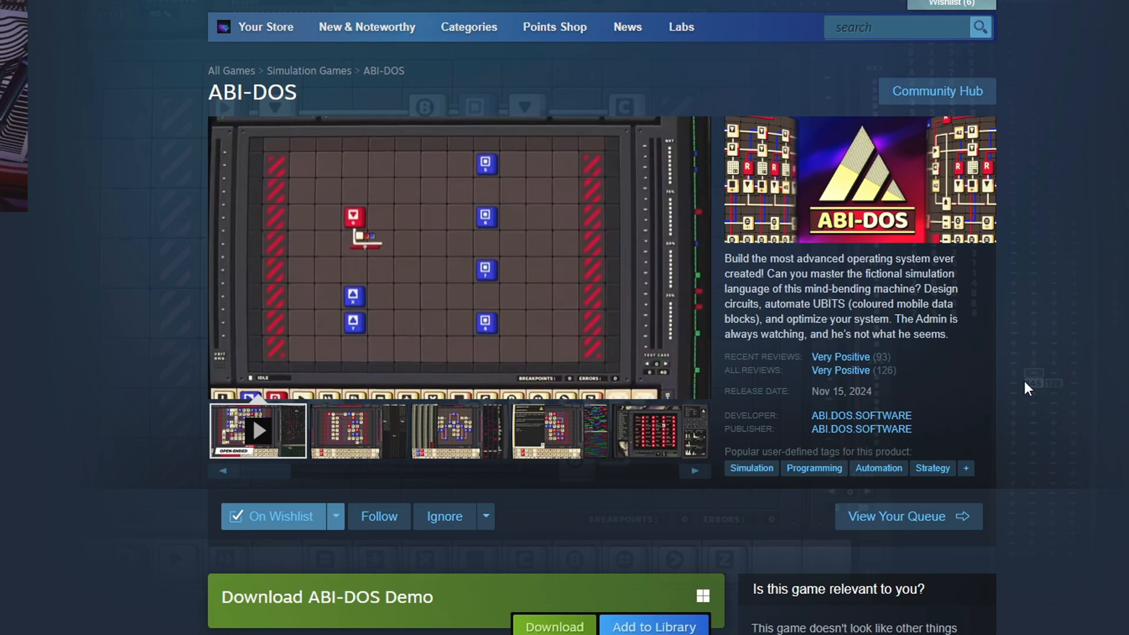
{"action": "scroll", "scroll_direction": "down", "scroll_amount": 3}
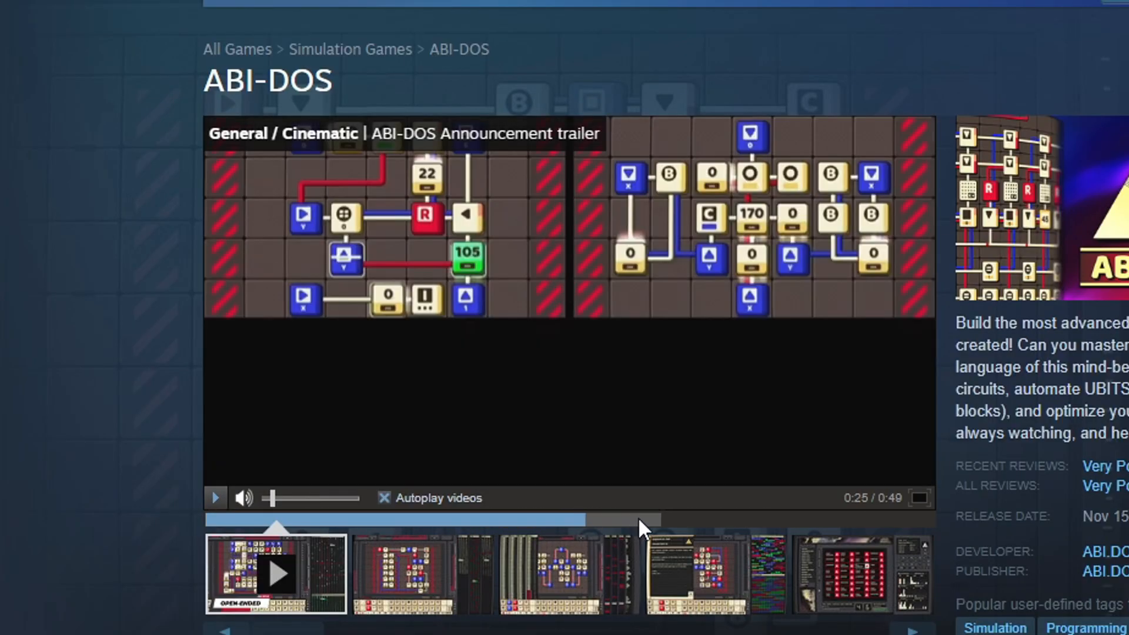
{"action": "scroll", "scroll_direction": "down", "scroll_amount": 3}
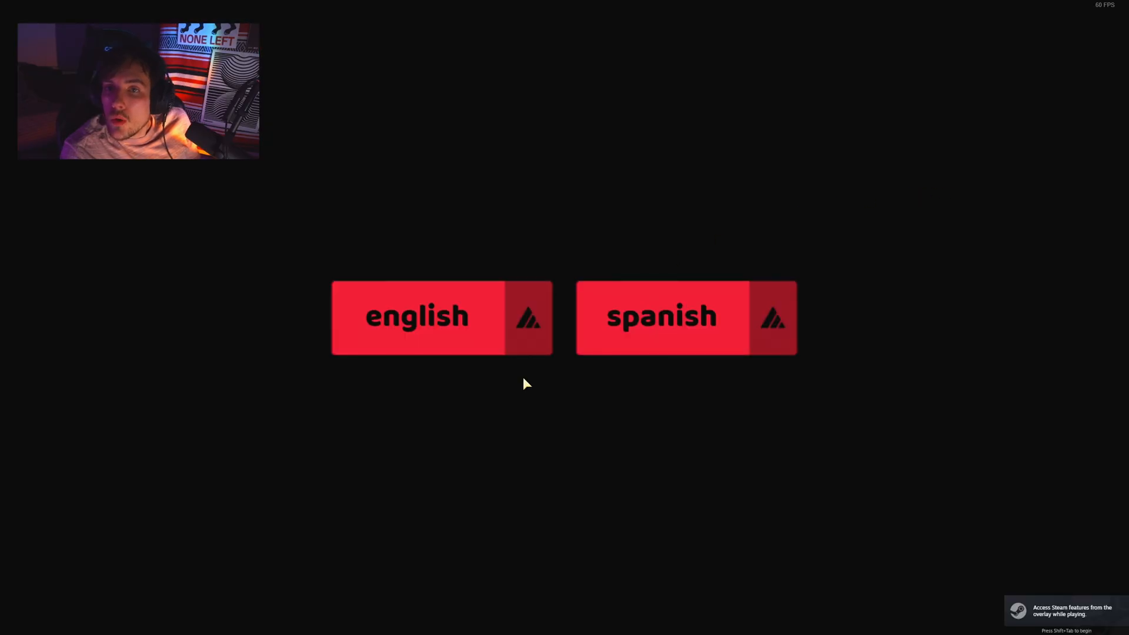
{"action": "left_click", "coordinate": [441, 318]}
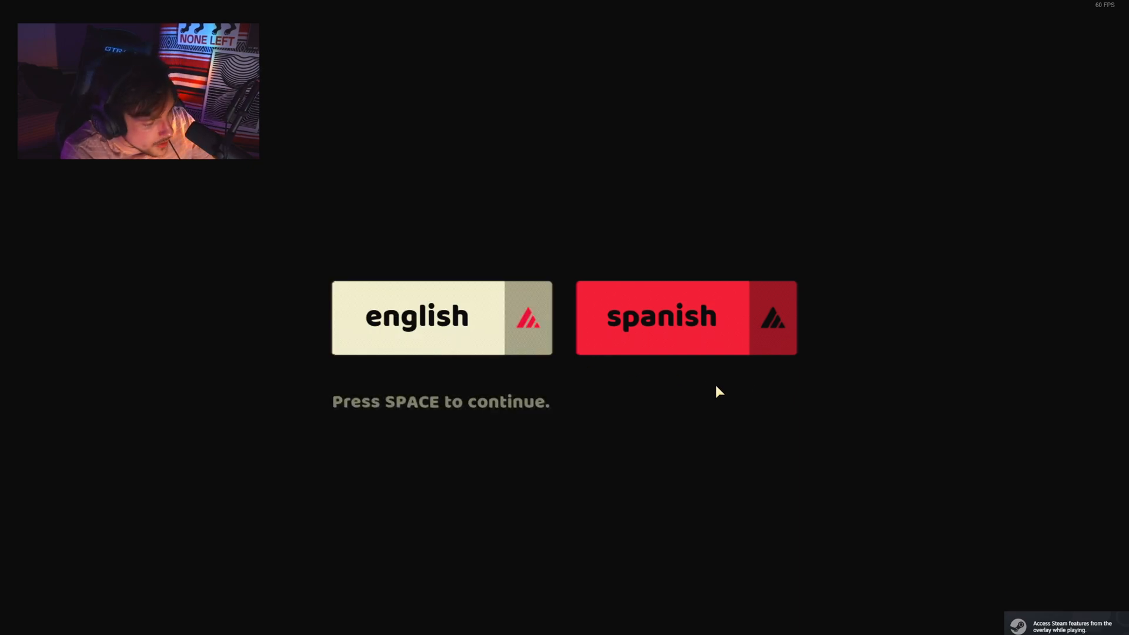
{"action": "key", "text": "space"}
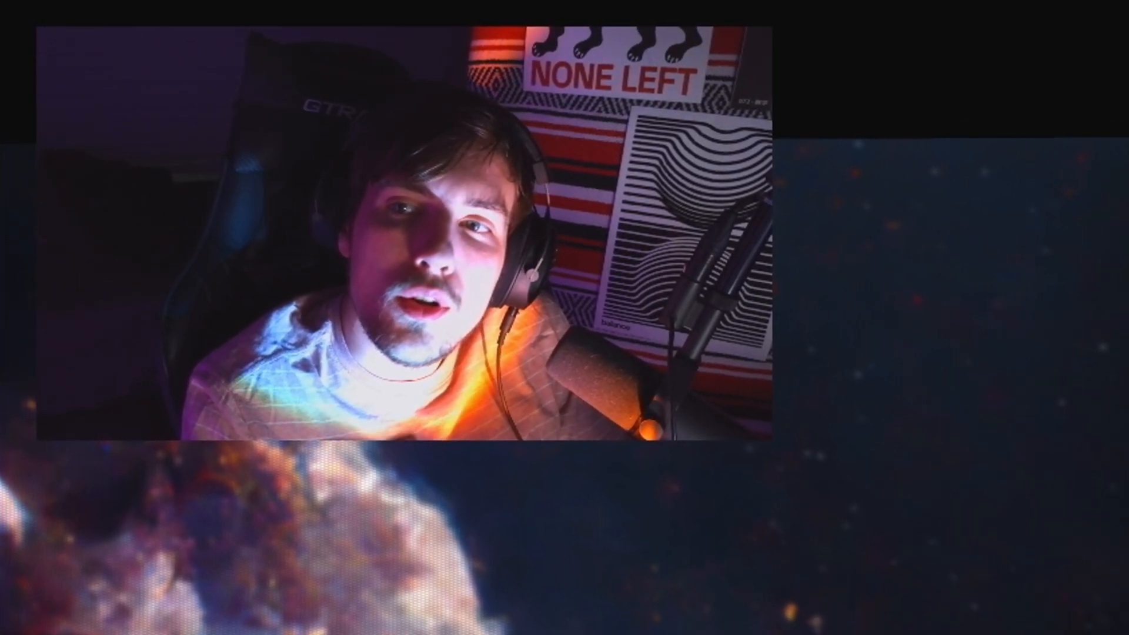
Advance through the superluminal-computer story slides to ABI-DOS's welcome message
{"action": "key", "text": "space"}
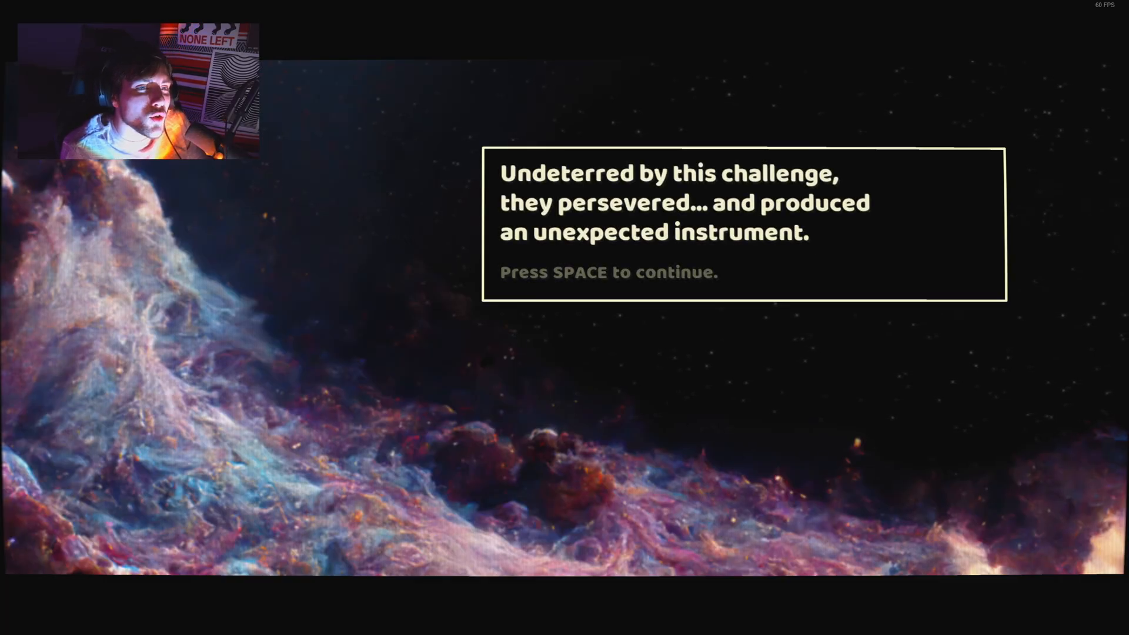
{"action": "key", "text": "space"}
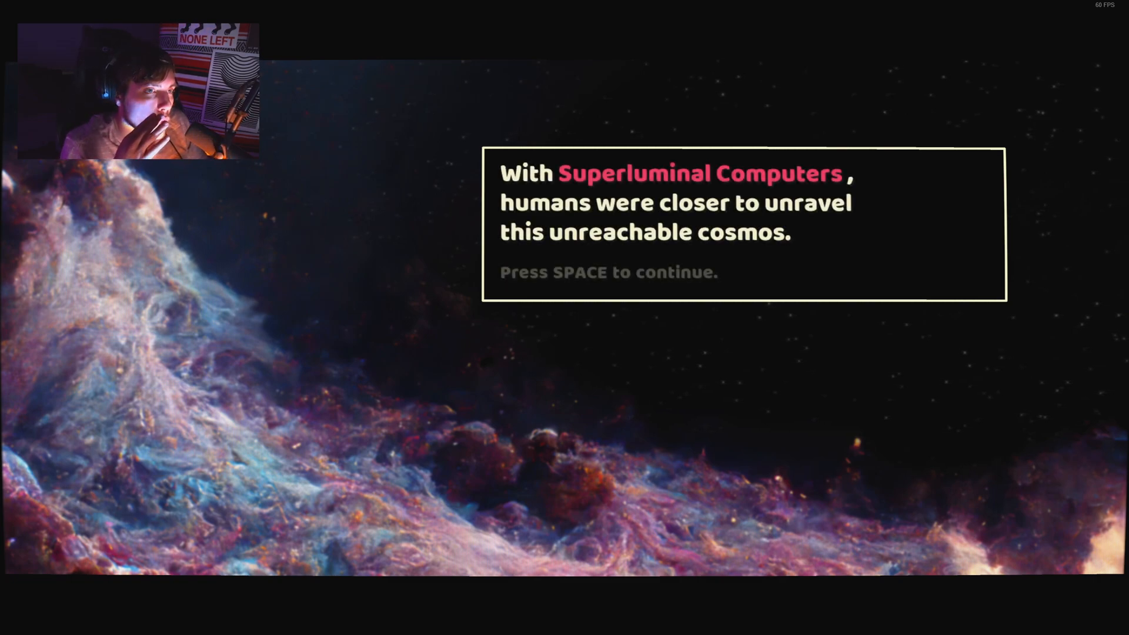
{"action": "key", "text": "space"}
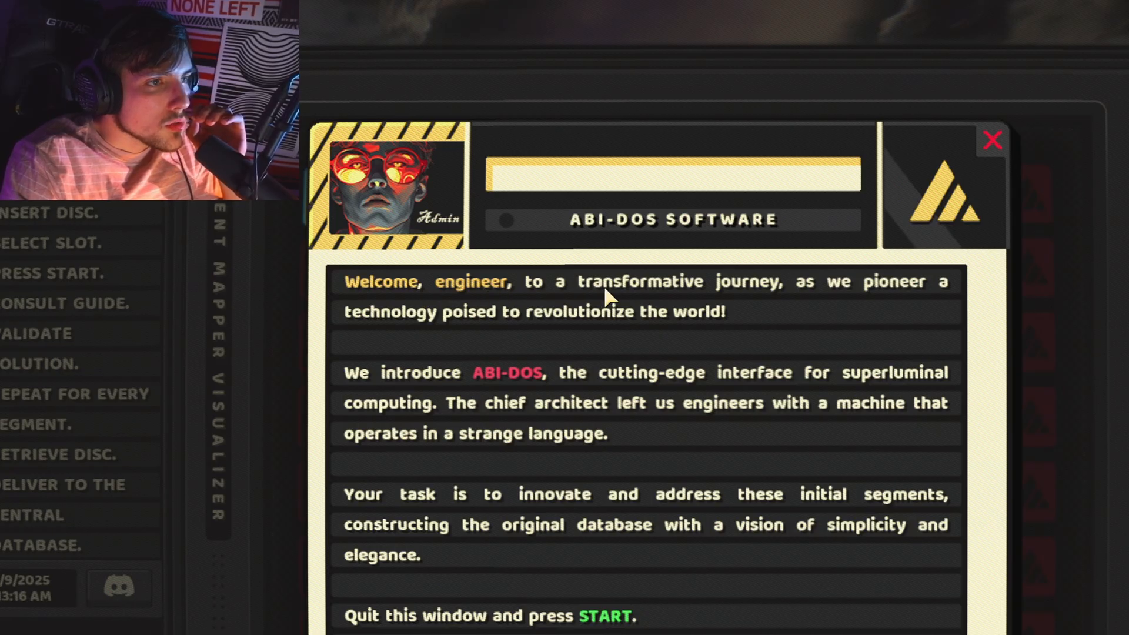
{"action": "mouse_move", "coordinate": [889, 305]}
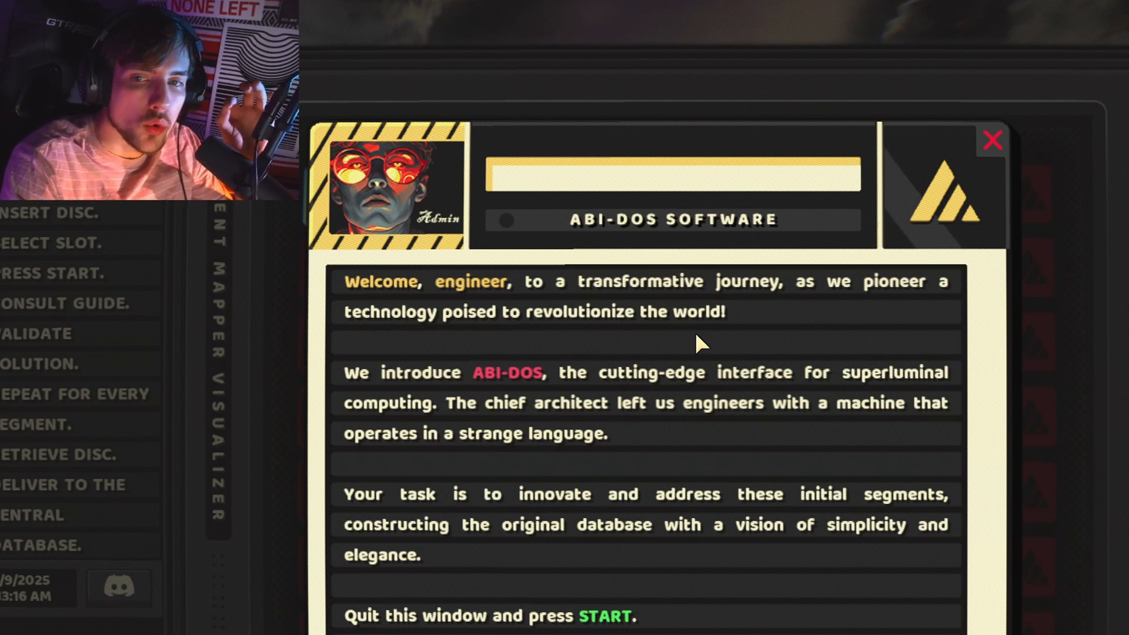
{"action": "mouse_move", "coordinate": [604, 390]}
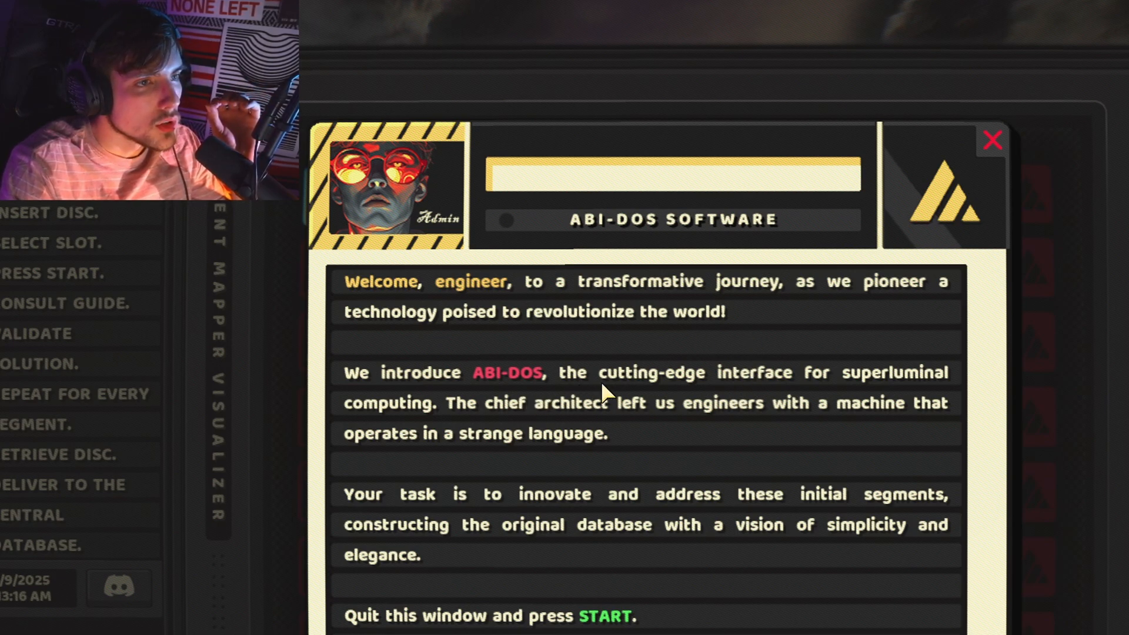
{"action": "mouse_move", "coordinate": [475, 421]}
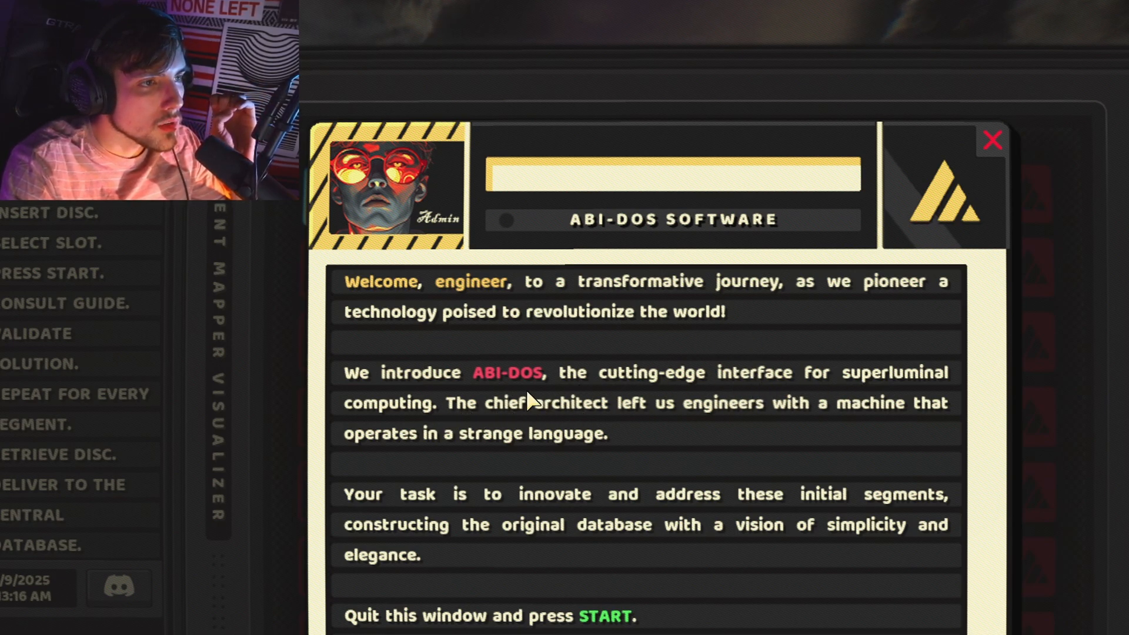
{"action": "mouse_move", "coordinate": [799, 421]}
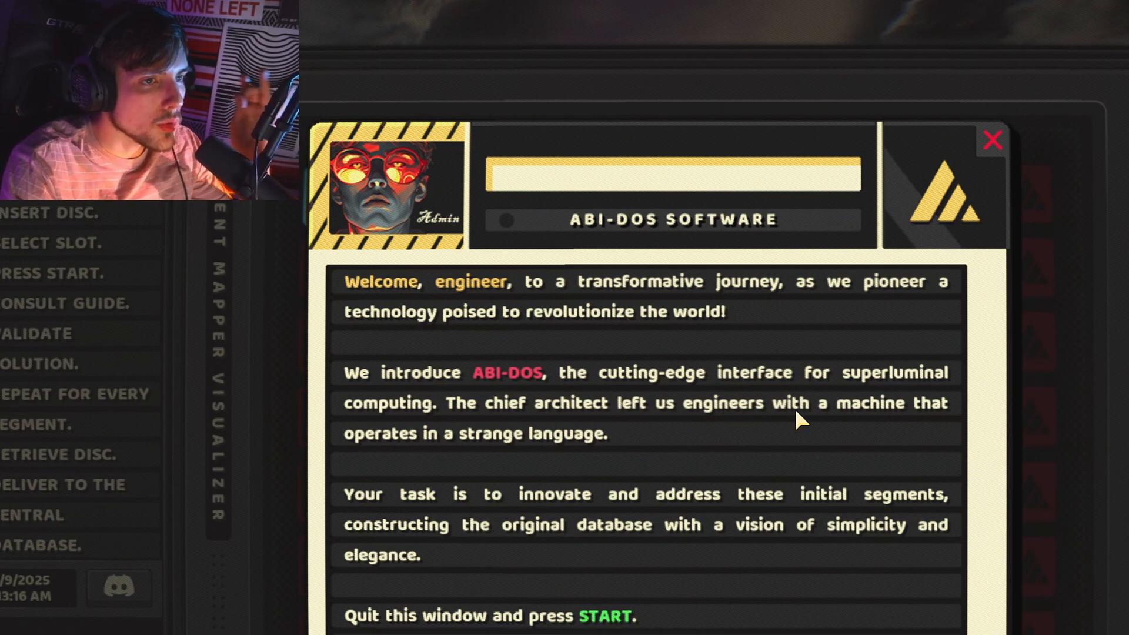
{"action": "mouse_move", "coordinate": [590, 482]}
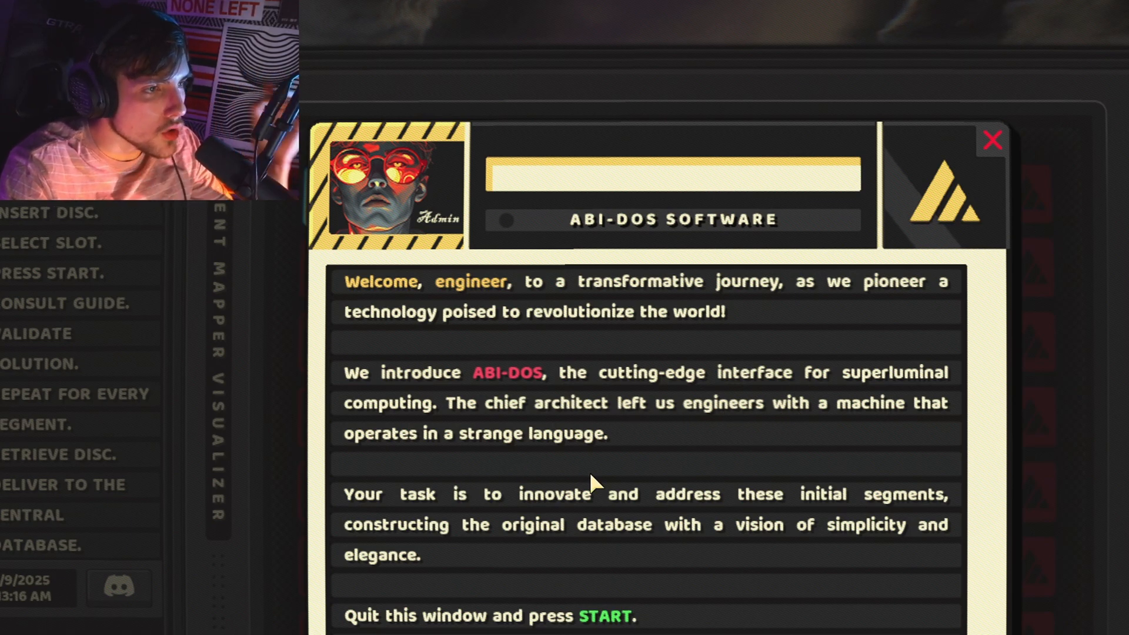
{"action": "mouse_move", "coordinate": [942, 467]}
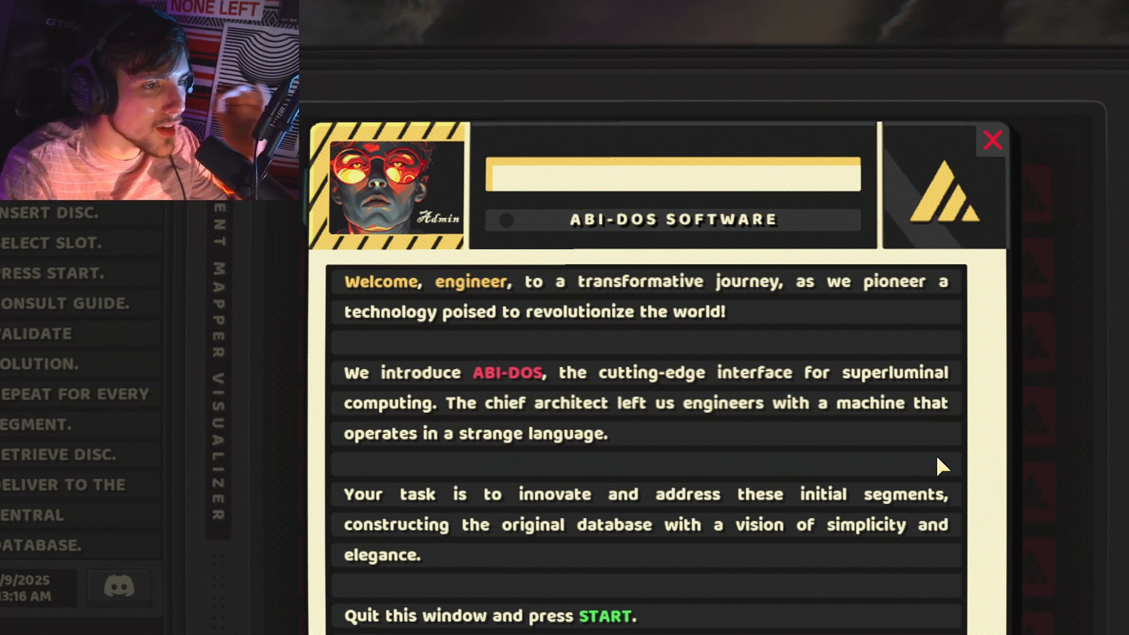
{"action": "mouse_move", "coordinate": [973, 360]}
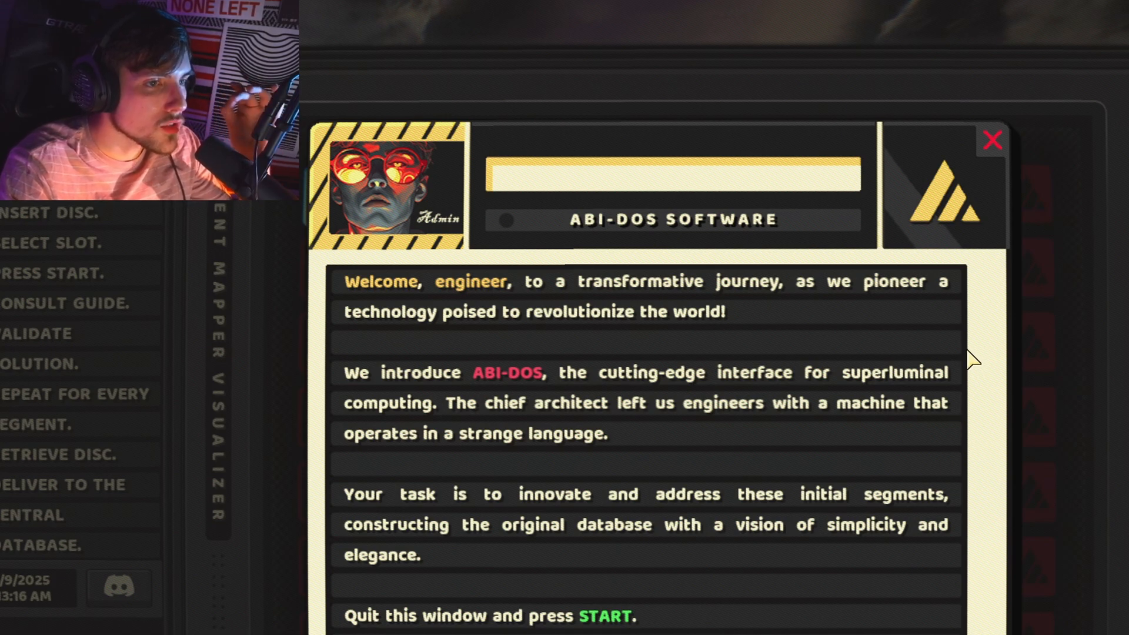
{"action": "mouse_move", "coordinate": [894, 470]}
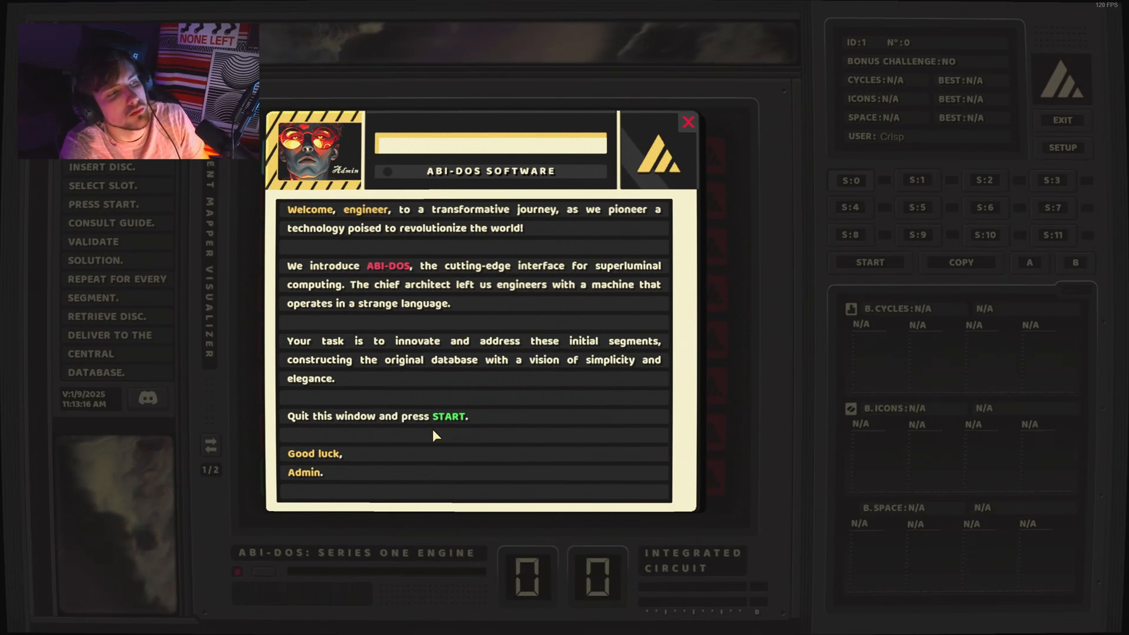
{"action": "left_click", "coordinate": [687, 121]}
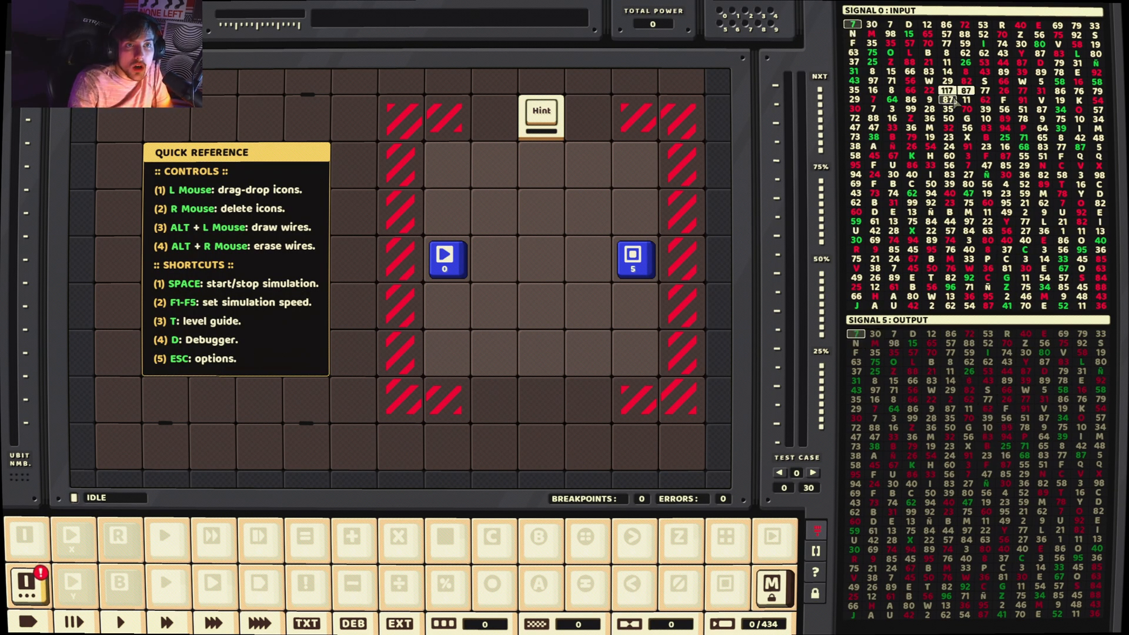
{"action": "mouse_move", "coordinate": [435, 318]}
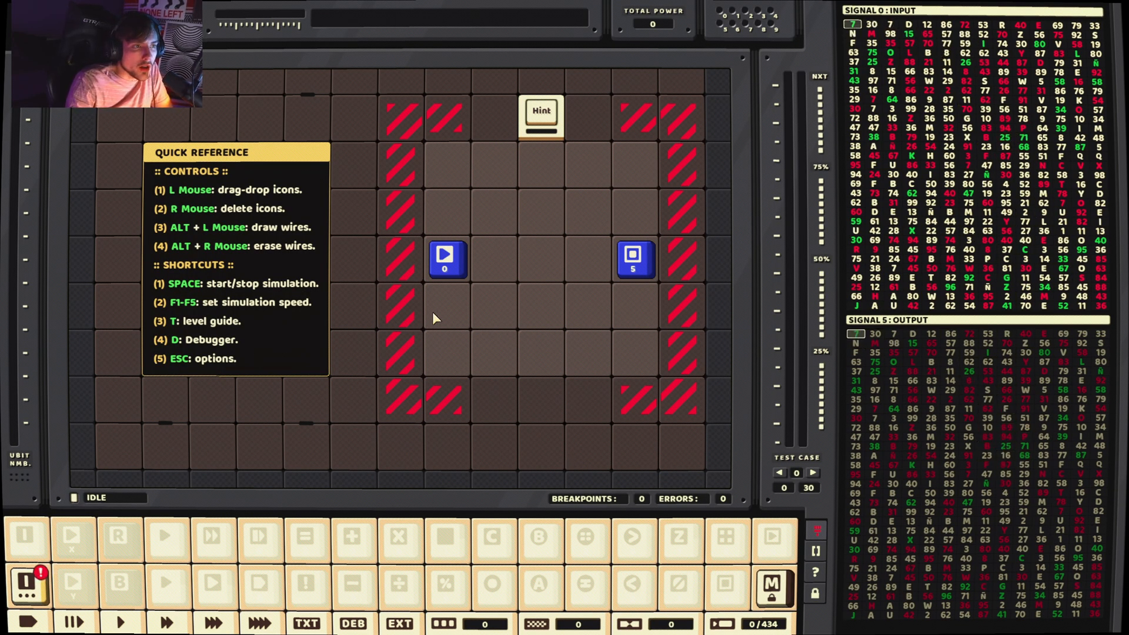
{"action": "mouse_move", "coordinate": [478, 350]}
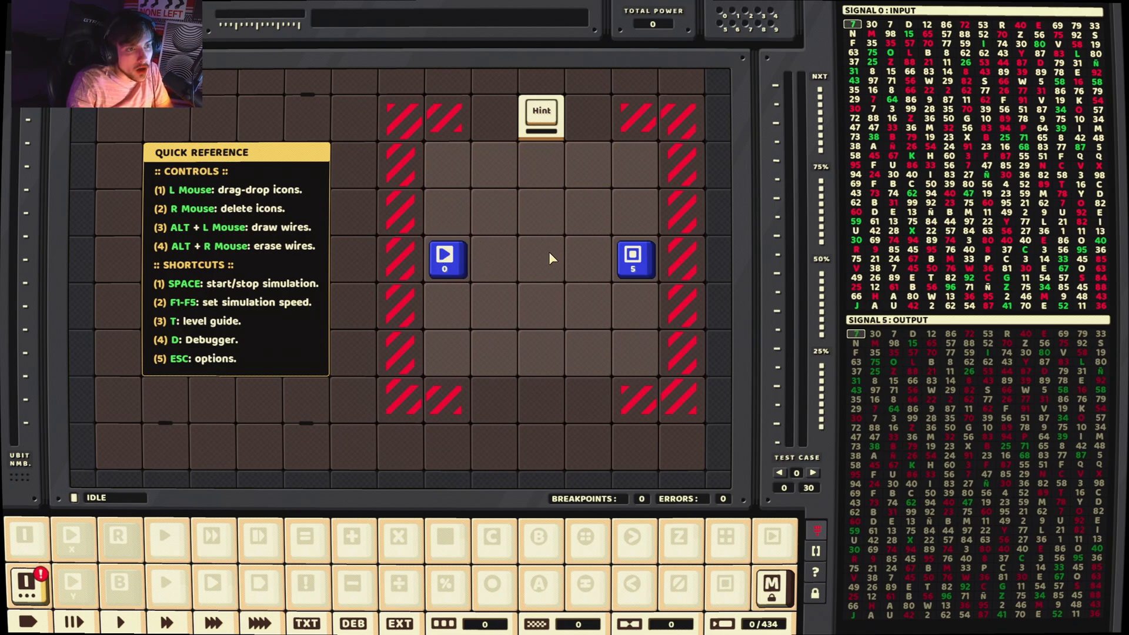
{"action": "mouse_move", "coordinate": [546, 214]}
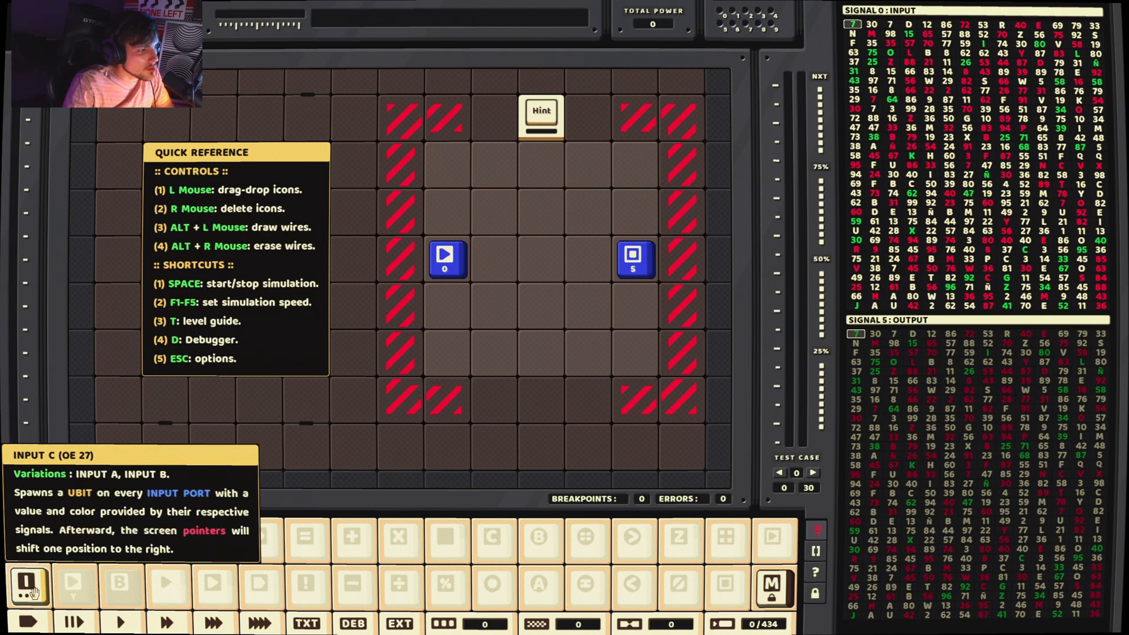
Place an input-spawning piece on the grid, run the circuit until values reach S5, then stop it
{"action": "left_click_drag", "start_coordinate": [28, 587], "coordinate": [541, 248]}
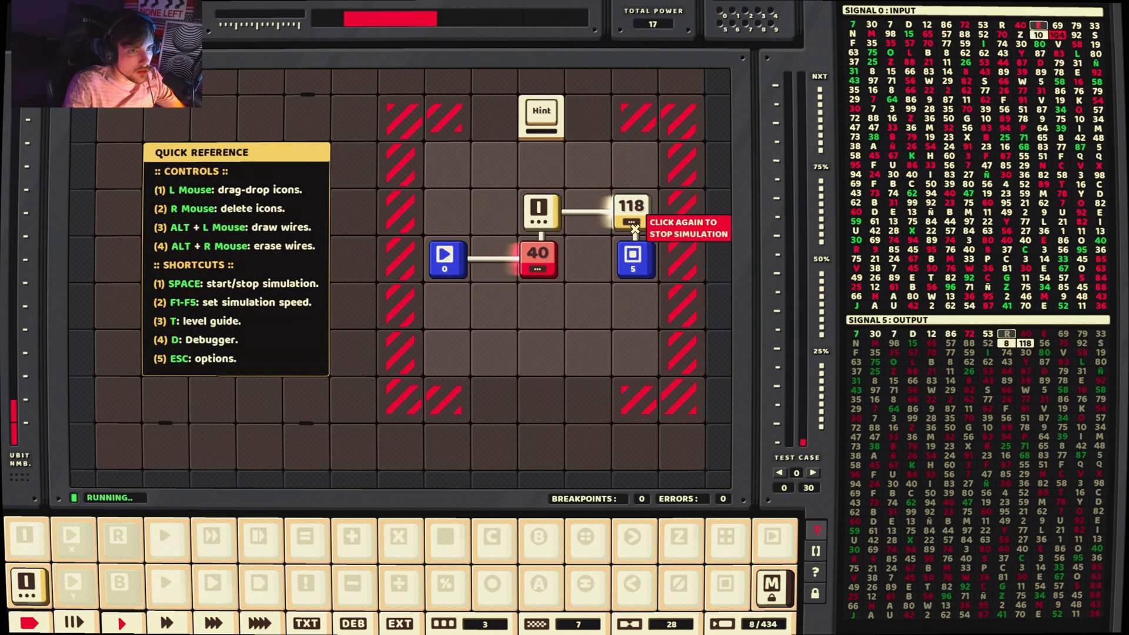
{"action": "left_click", "coordinate": [633, 227]}
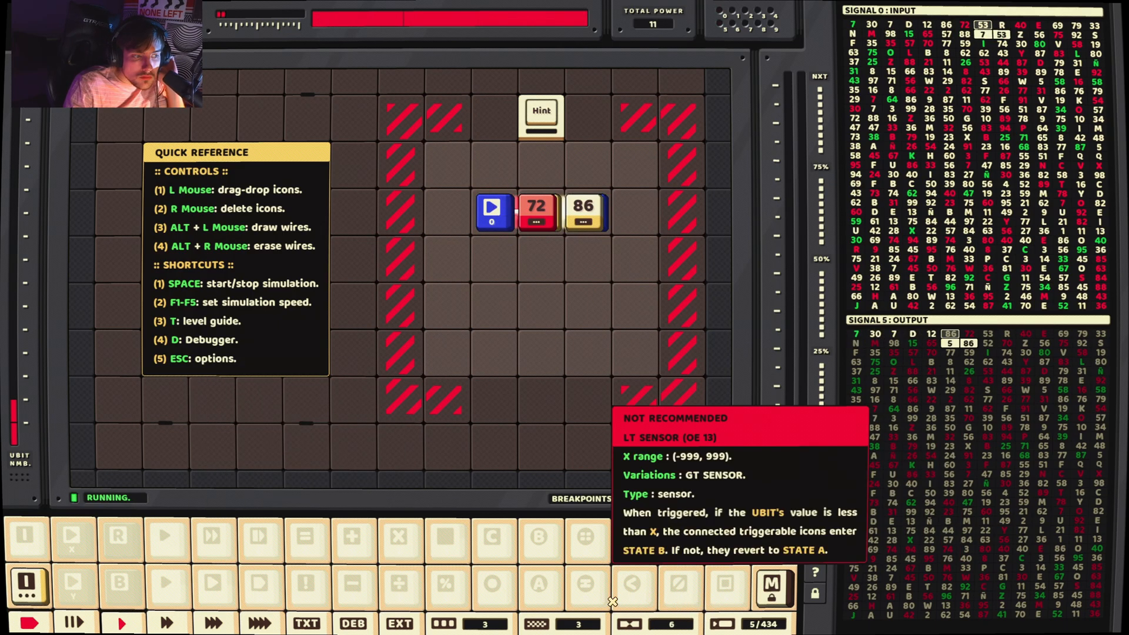
{"action": "left_click", "coordinate": [259, 623]}
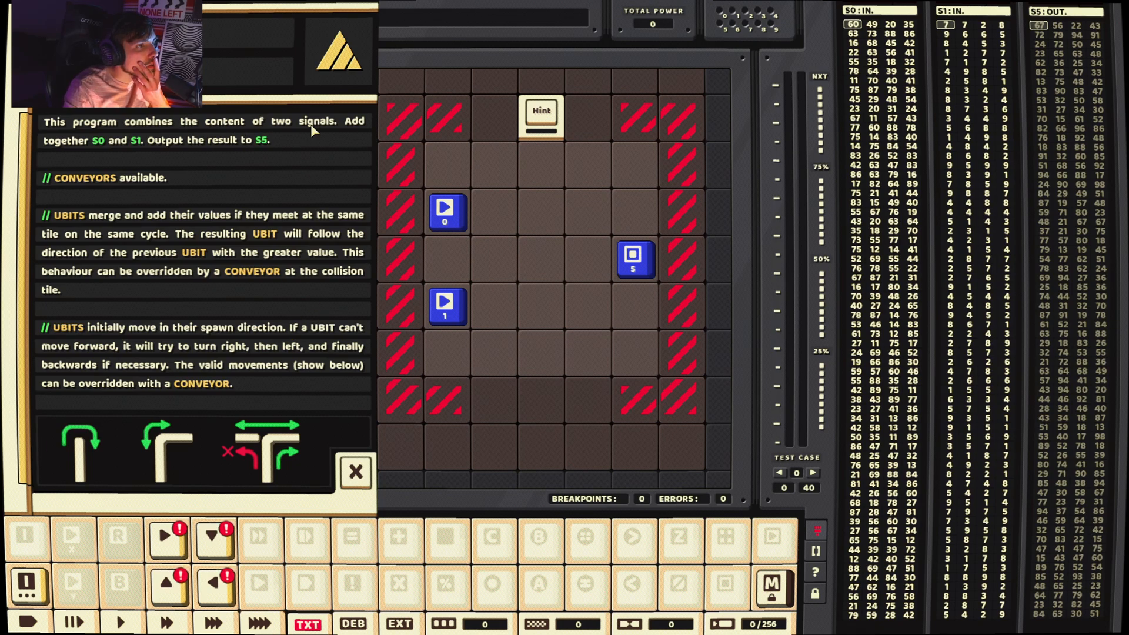
{"action": "mouse_move", "coordinate": [101, 153]}
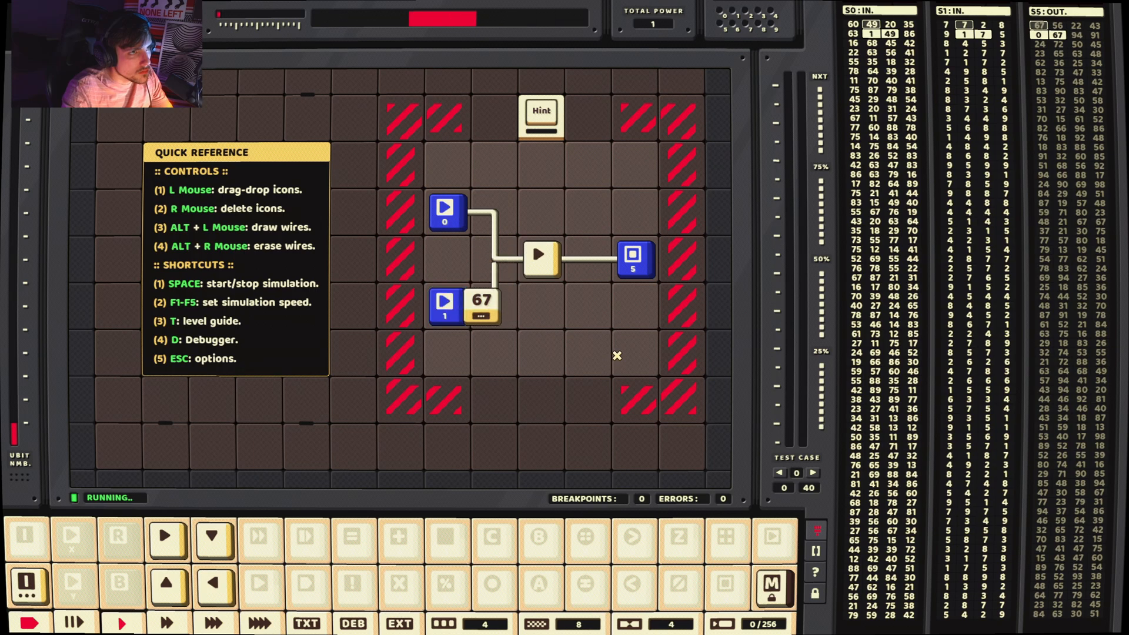
Clear the old wiring and drag the S0 emitter to the tile directly above the central conveyor
{"action": "left_click_drag", "start_coordinate": [482, 302], "coordinate": [456, 210]}
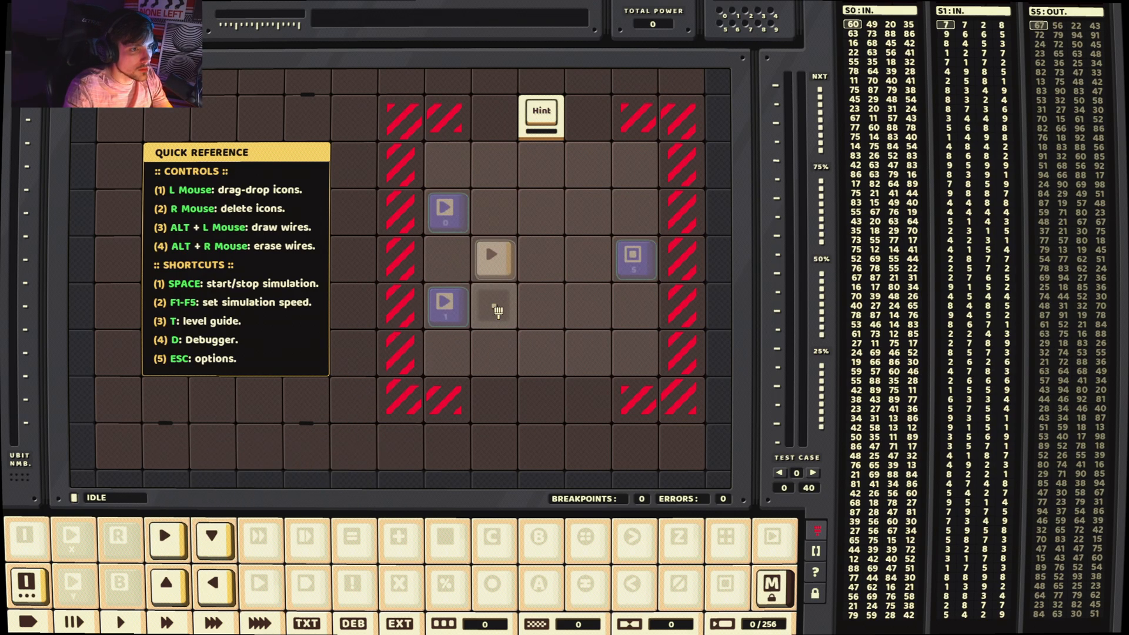
{"action": "left_click_drag", "start_coordinate": [447, 209], "coordinate": [447, 302]}
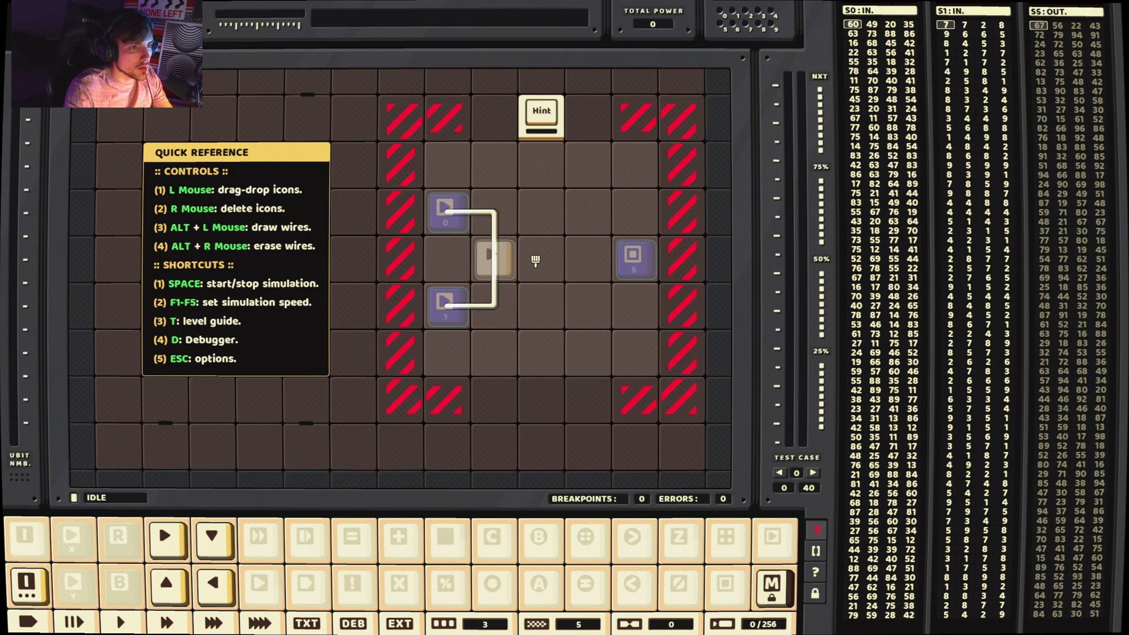
{"action": "left_click_drag", "start_coordinate": [493, 259], "coordinate": [634, 259]}
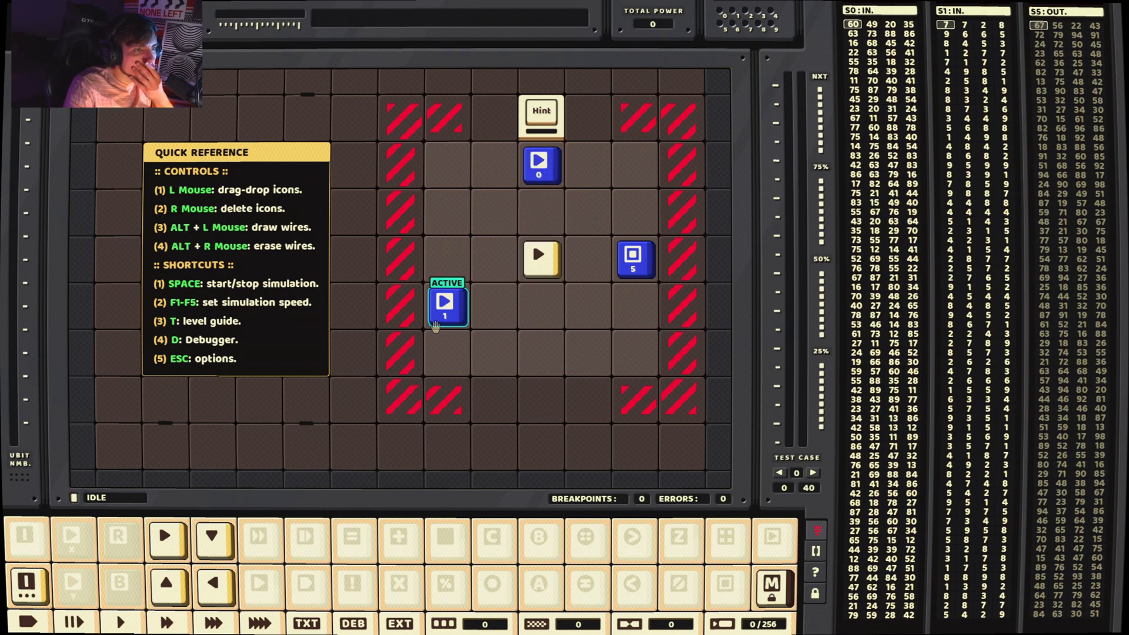
Move S1 below the conveyor and wire S0 and S1 through it toward S5, then run the circuit
{"action": "left_click_drag", "start_coordinate": [447, 306], "coordinate": [541, 353]}
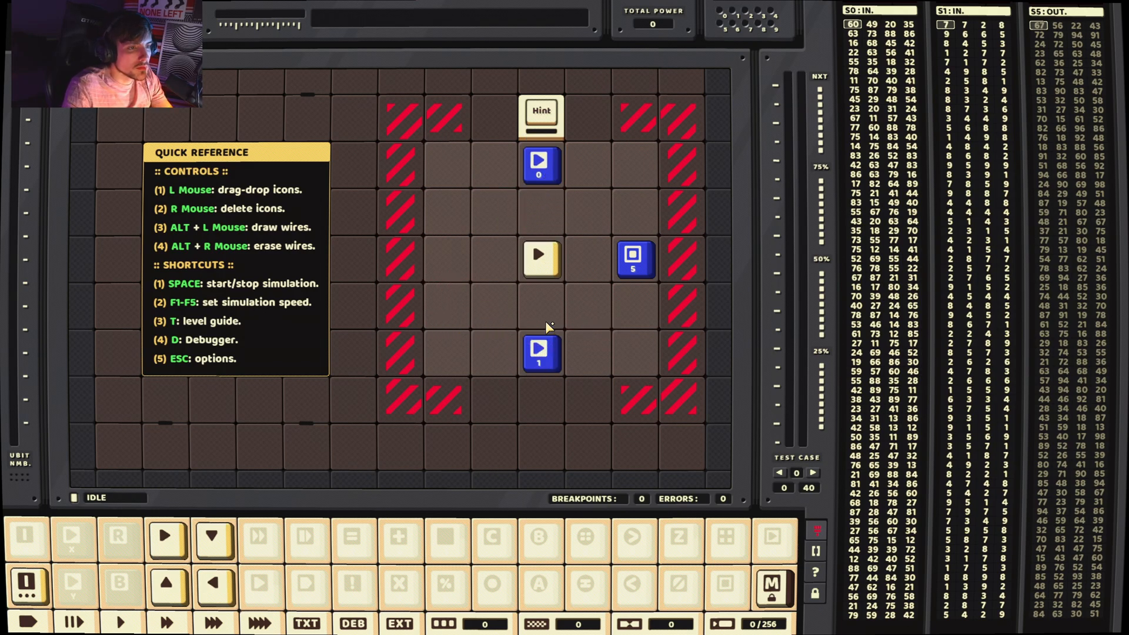
{"action": "left_click_drag", "start_coordinate": [541, 259], "coordinate": [541, 353]}
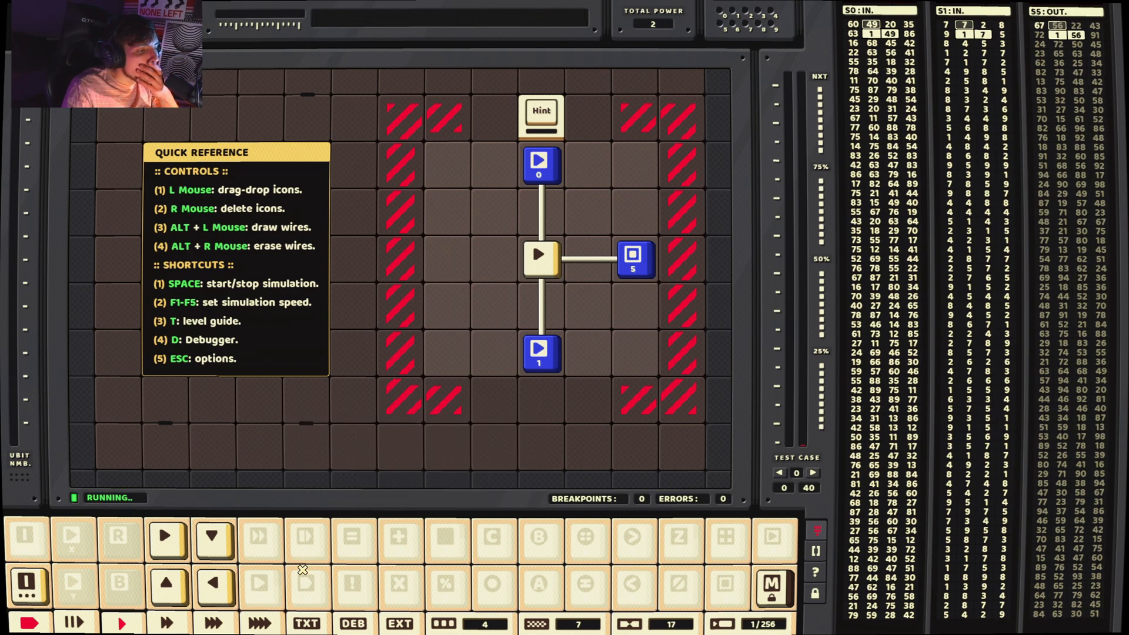
{"action": "mouse_move", "coordinate": [214, 584]}
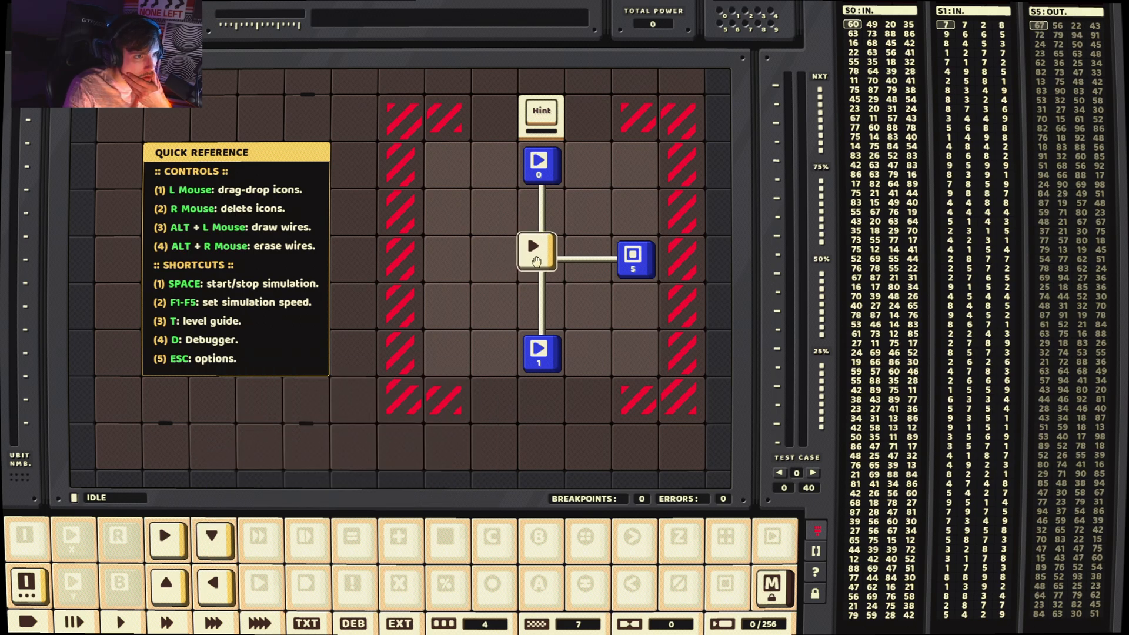
Remove the conveyor and wires, move S5 left, swap S0 and S1, and reread the level guide
{"action": "left_click", "coordinate": [305, 624]}
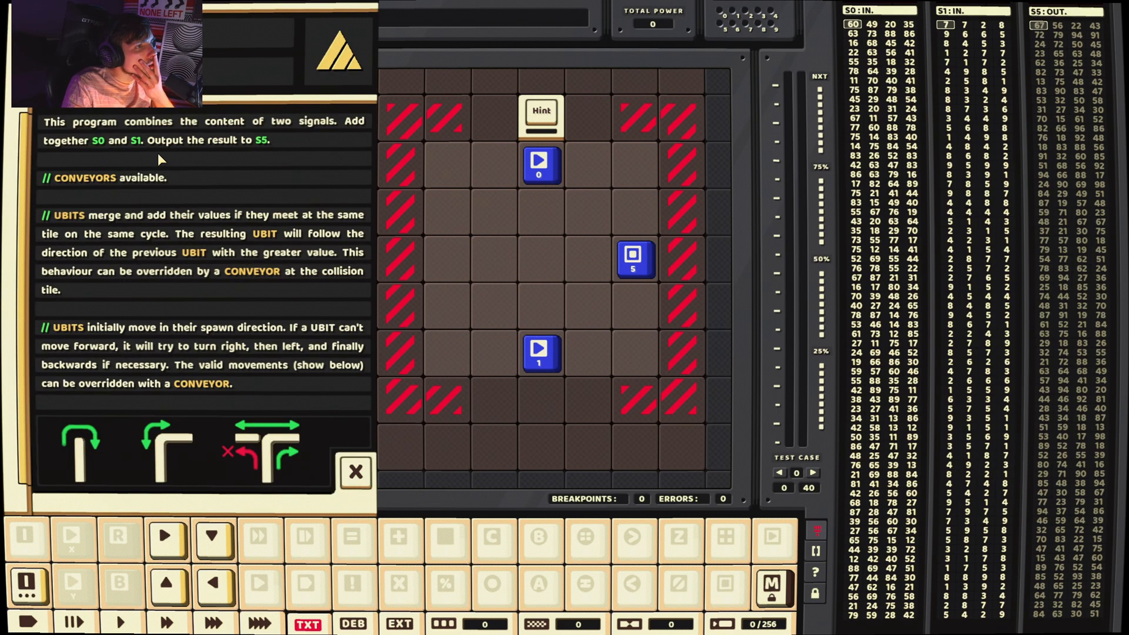
{"action": "mouse_move", "coordinate": [198, 155]}
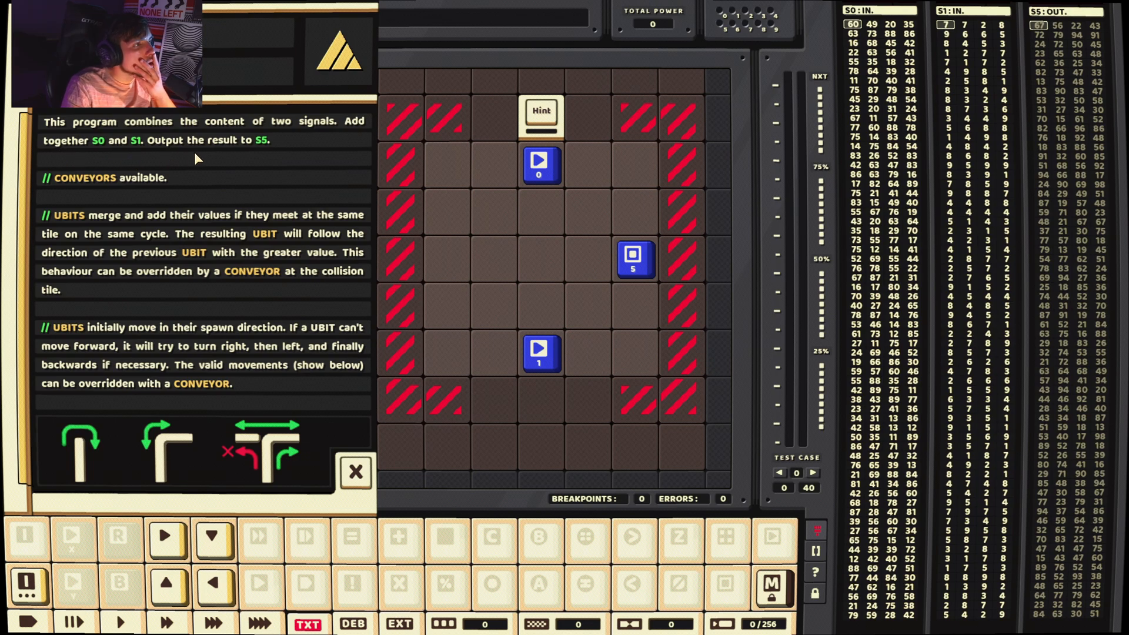
{"action": "mouse_move", "coordinate": [753, 601]}
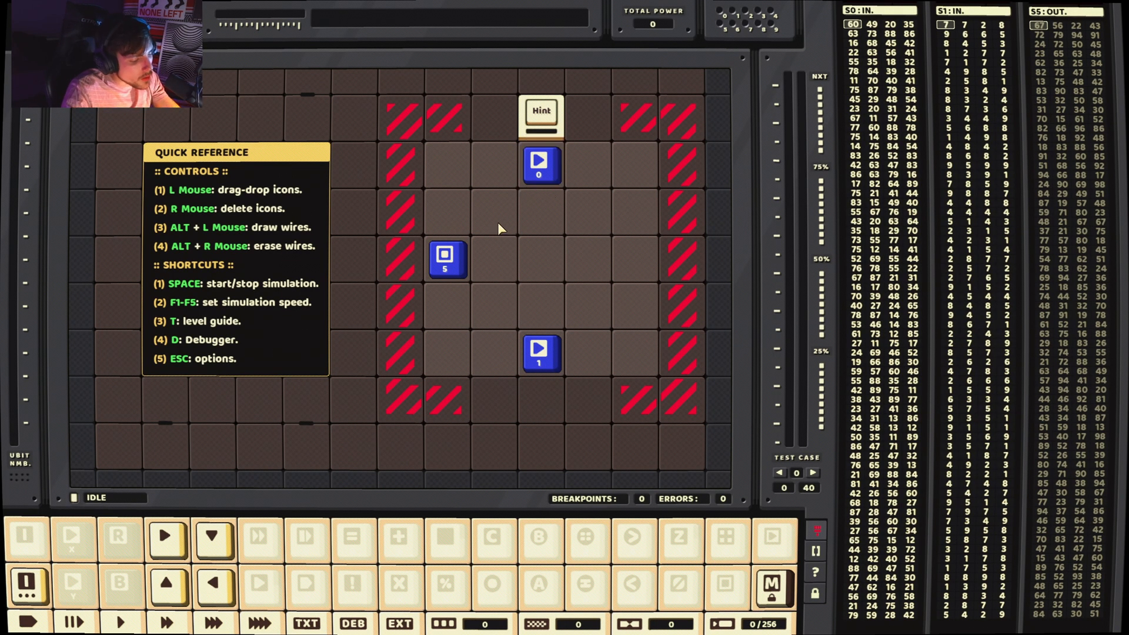
{"action": "left_click", "coordinate": [307, 624]}
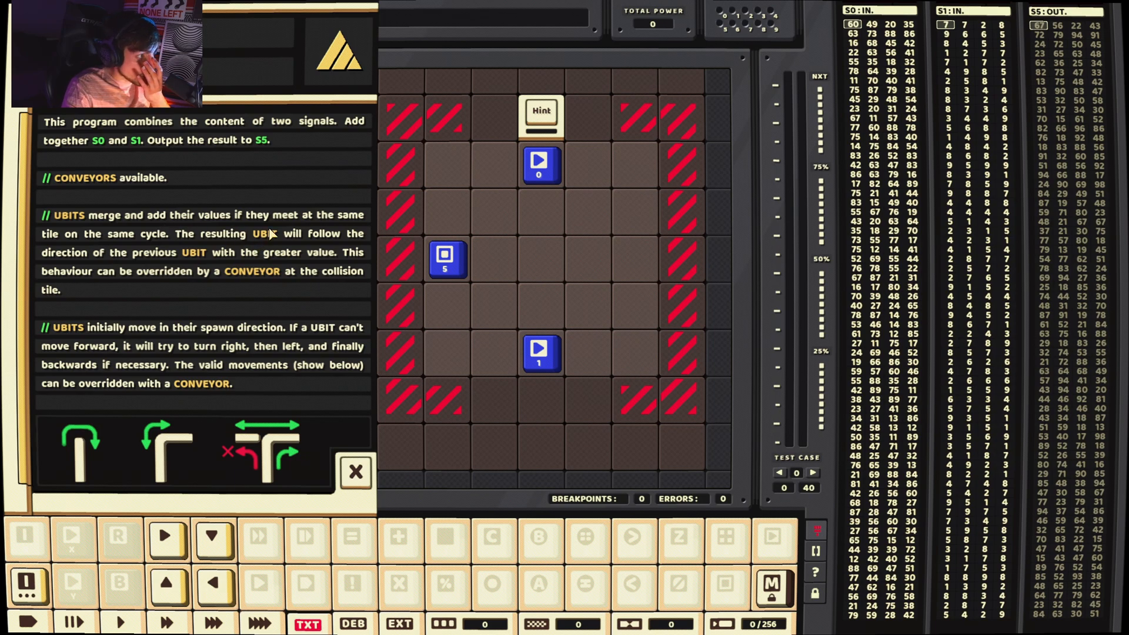
{"action": "mouse_move", "coordinate": [285, 243]}
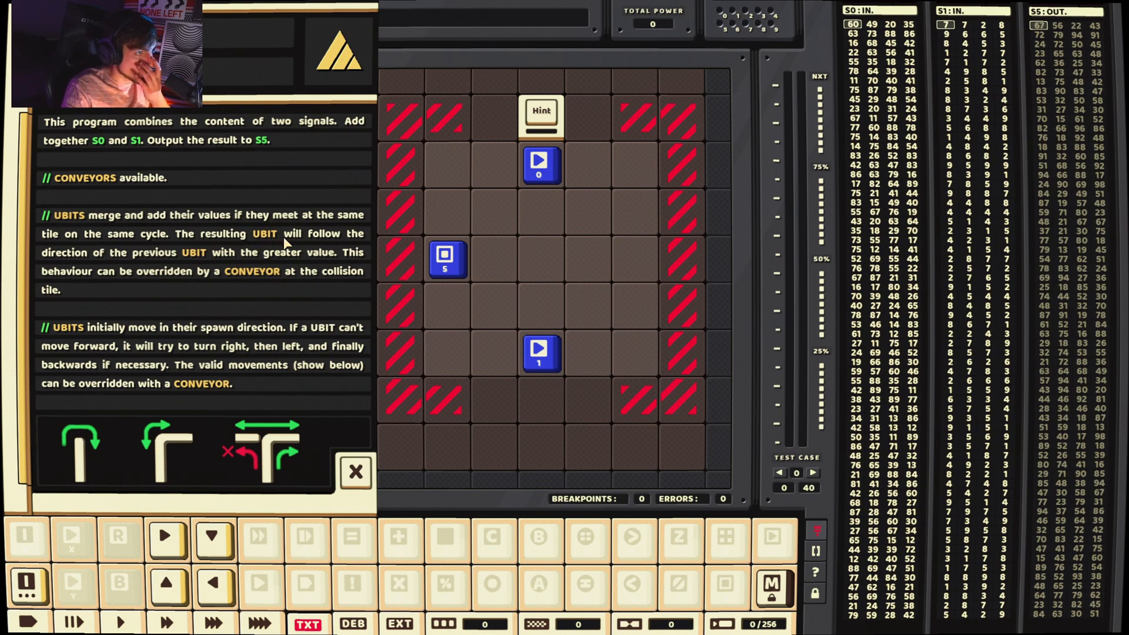
{"action": "mouse_move", "coordinate": [267, 319]}
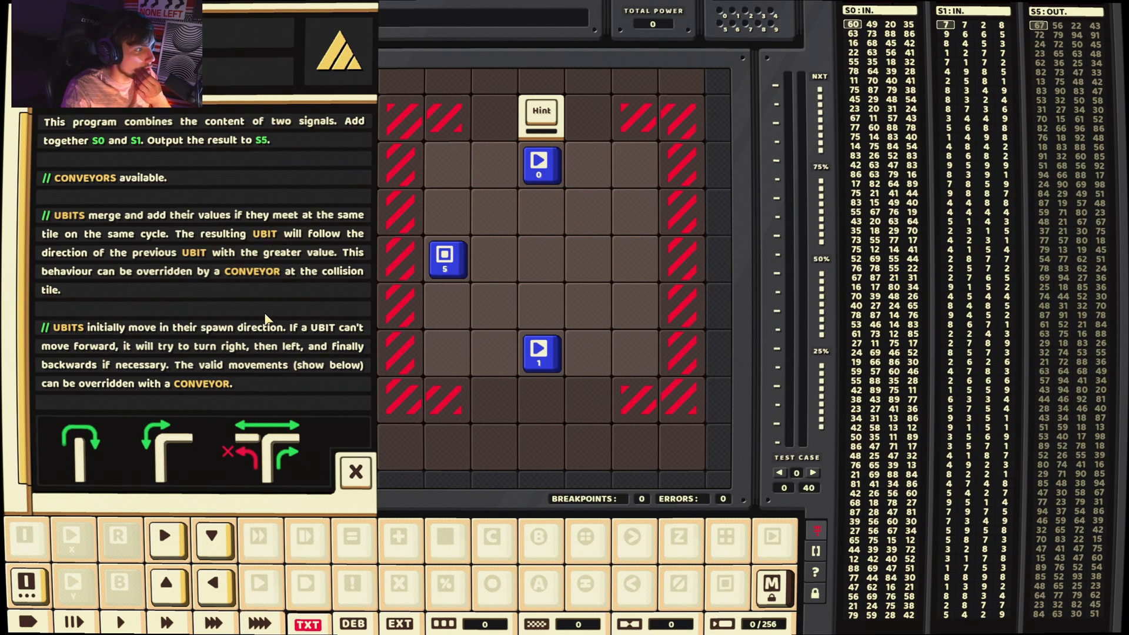
{"action": "mouse_move", "coordinate": [288, 304]}
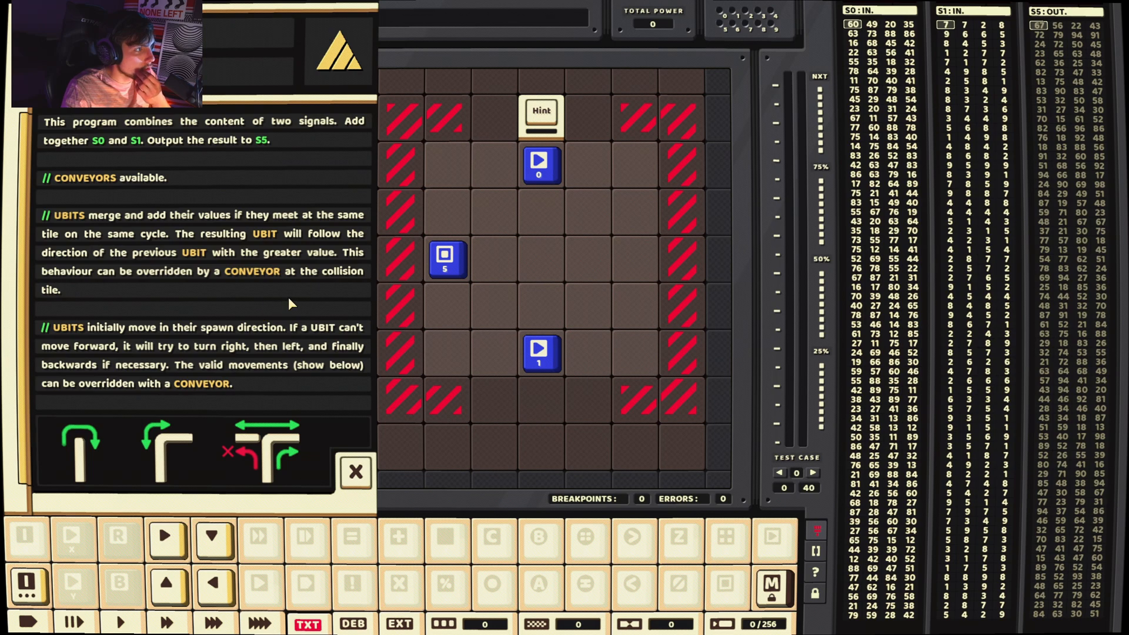
{"action": "mouse_move", "coordinate": [214, 540]}
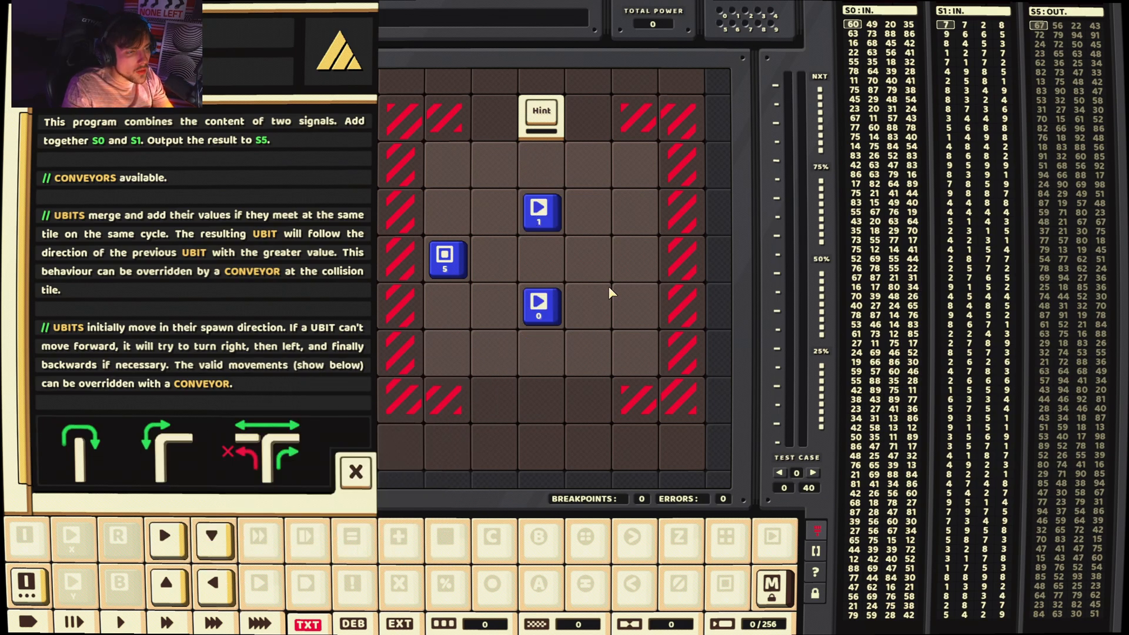
Add a left-facing conveyor merging S0 and S1 into S5 with a spawner between, completing the Adding Circuit
{"action": "left_click", "coordinate": [541, 306]}
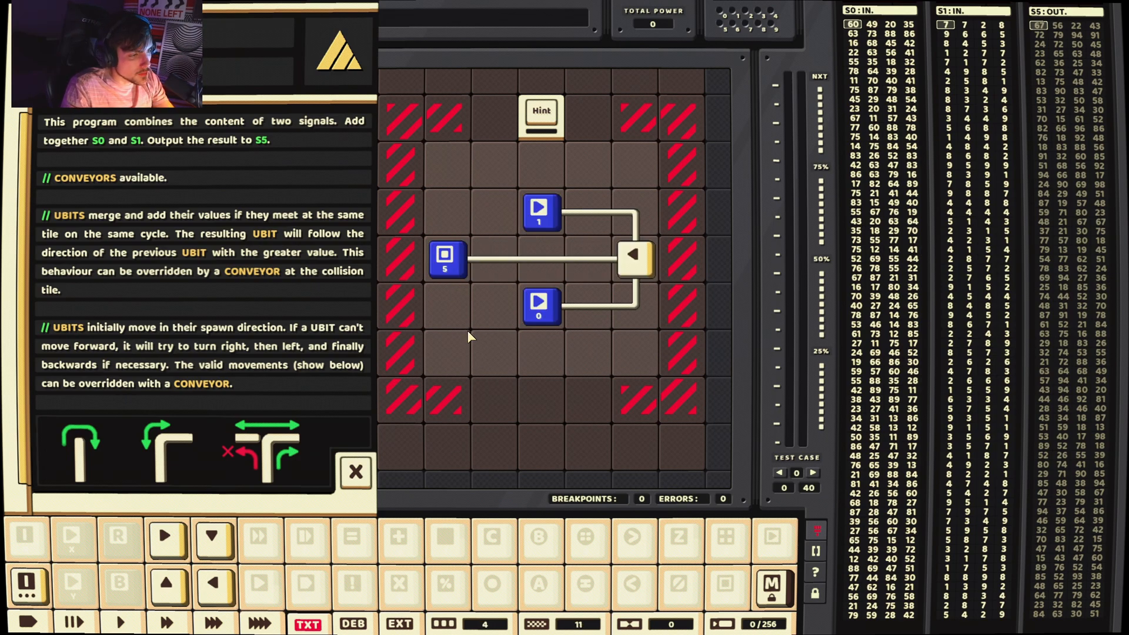
{"action": "left_click", "coordinate": [260, 622]}
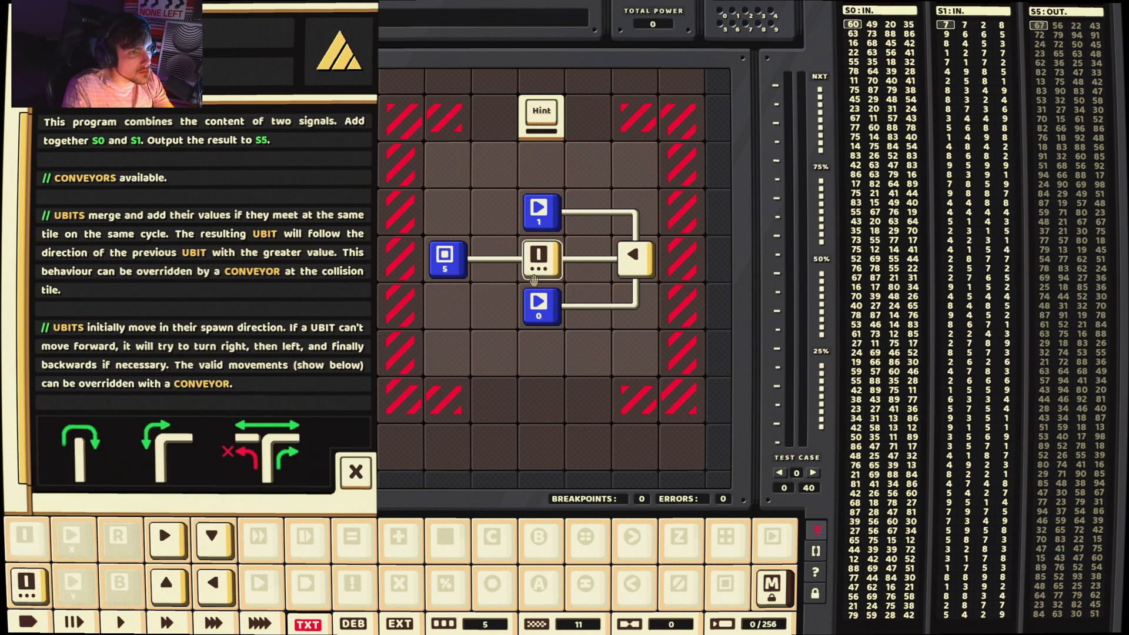
{"action": "mouse_move", "coordinate": [27, 585]}
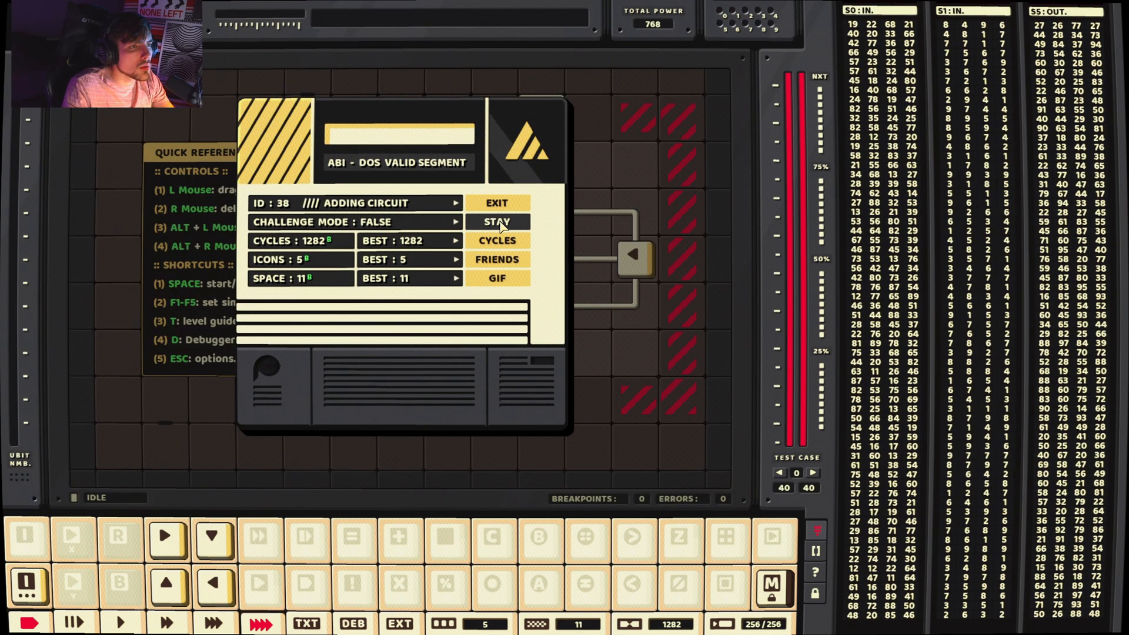
Stay on the solved Adding Circuit, rerun it at maximum speed, and proceed to the Seizer puzzle
{"action": "left_click", "coordinate": [497, 223]}
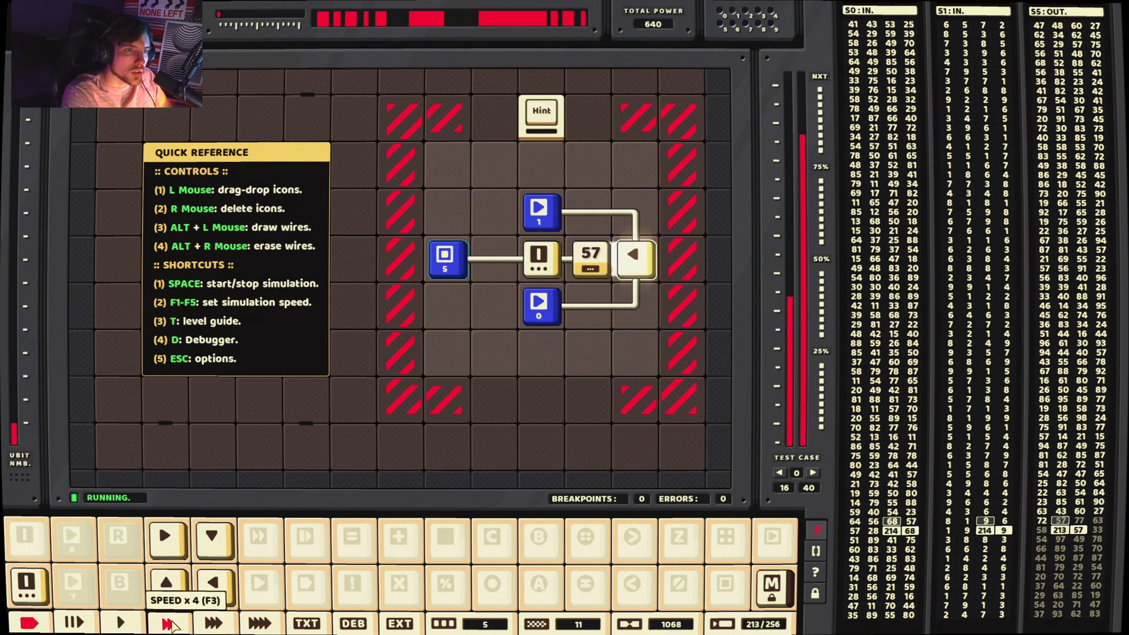
{"action": "left_click", "coordinate": [258, 621]}
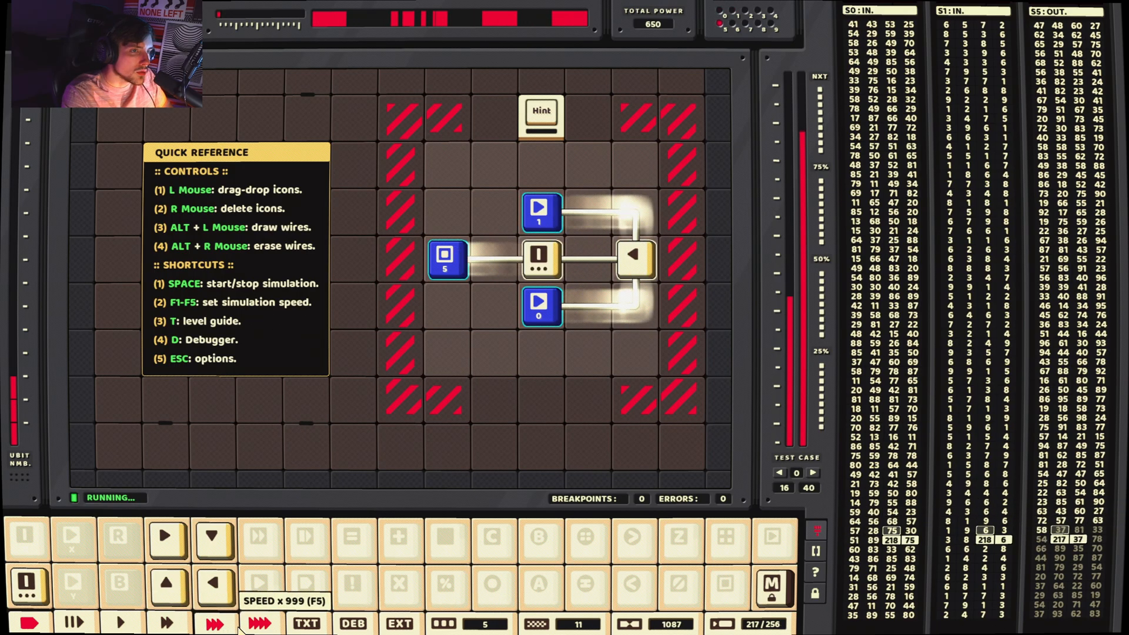
{"action": "left_click", "coordinate": [259, 624]}
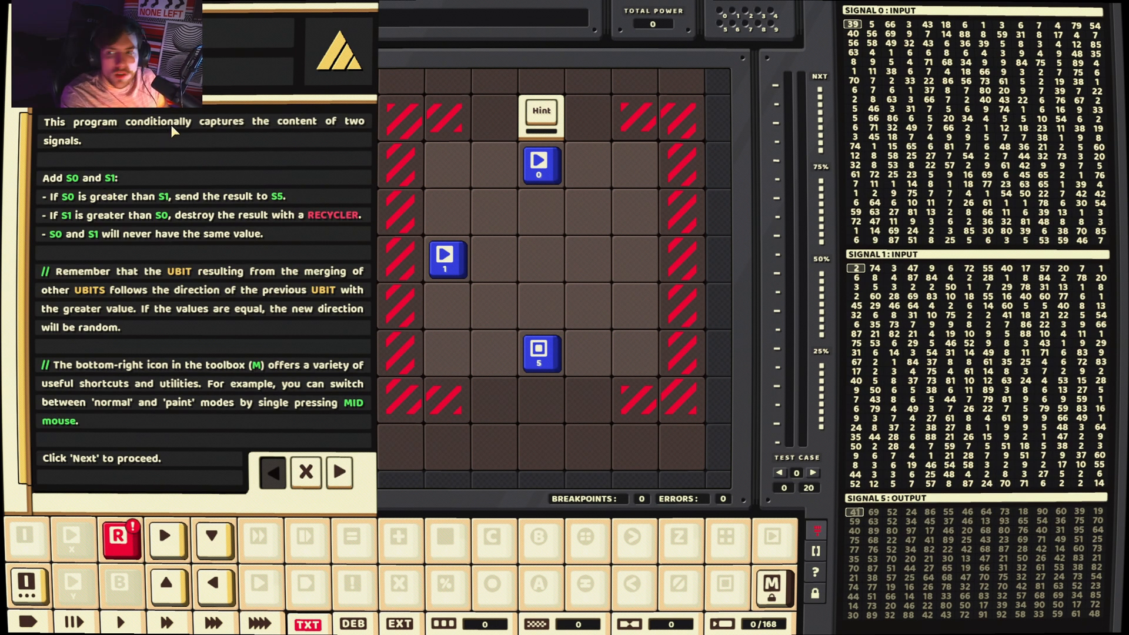
{"action": "mouse_move", "coordinate": [306, 143]}
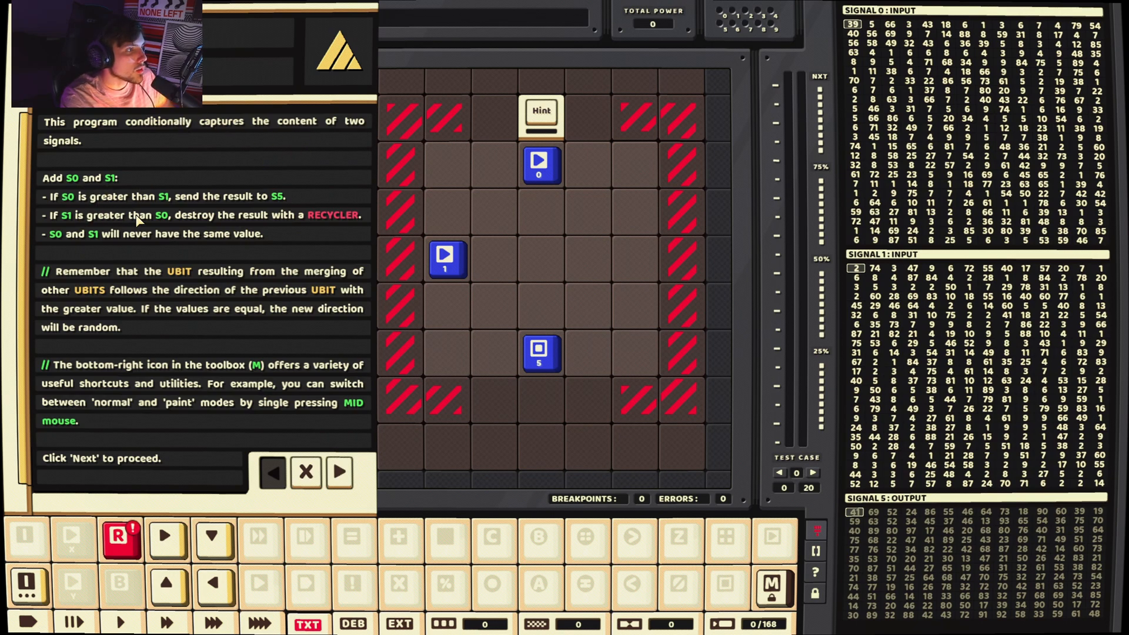
{"action": "mouse_move", "coordinate": [190, 205]}
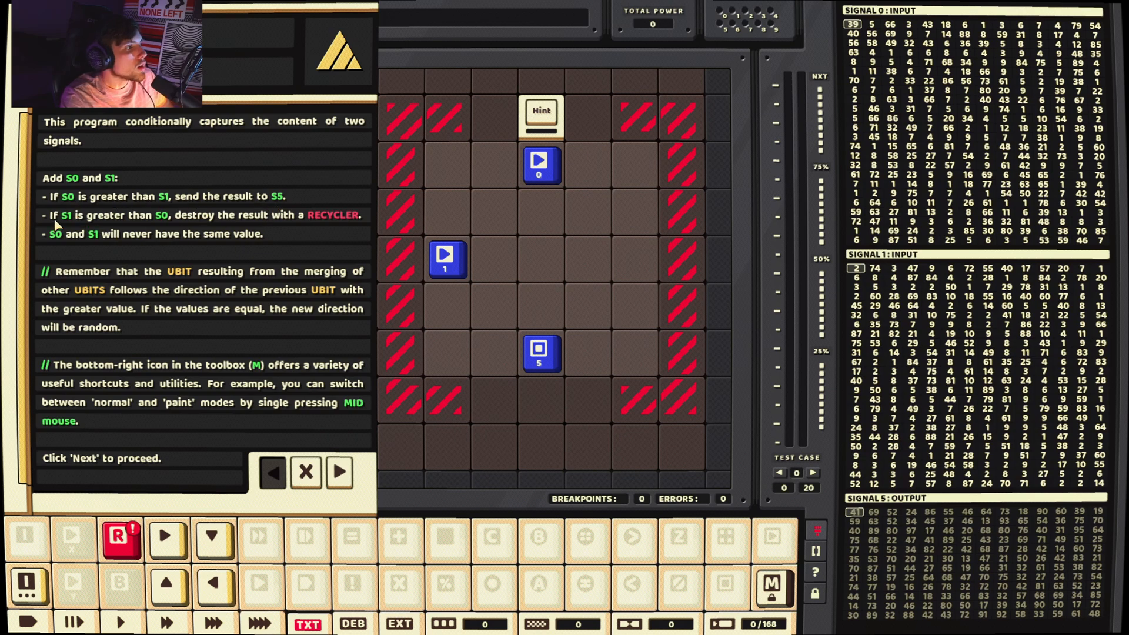
{"action": "mouse_move", "coordinate": [284, 292]}
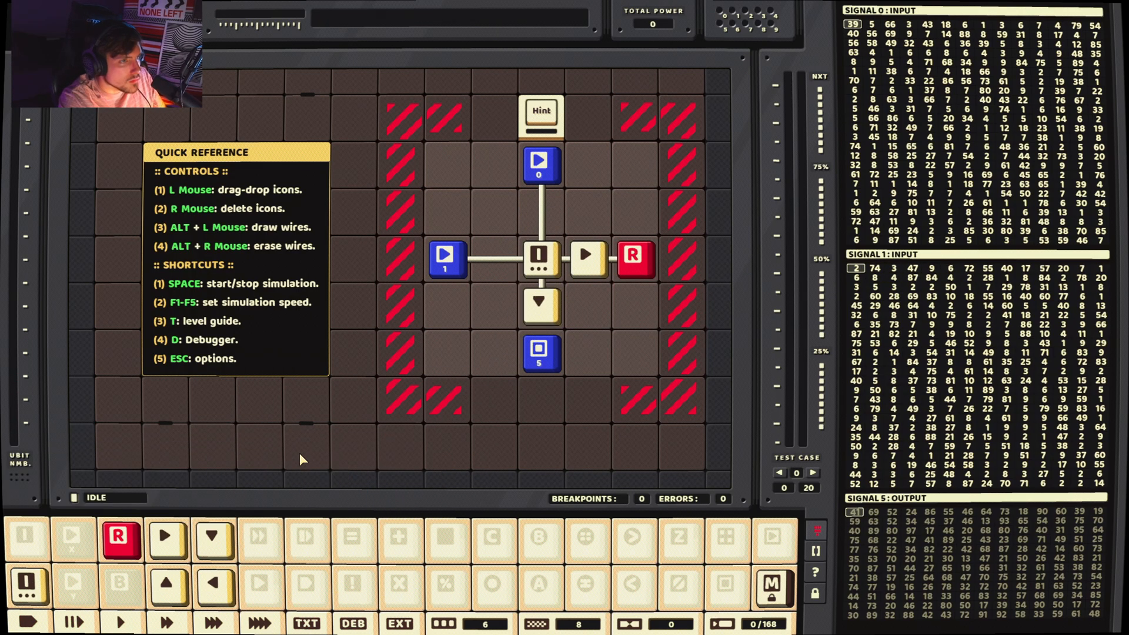
Delete the middle pieces so S0 wires straight to S5 and S1 to the recycler, then view the collision guide
{"action": "key", "text": "space"}
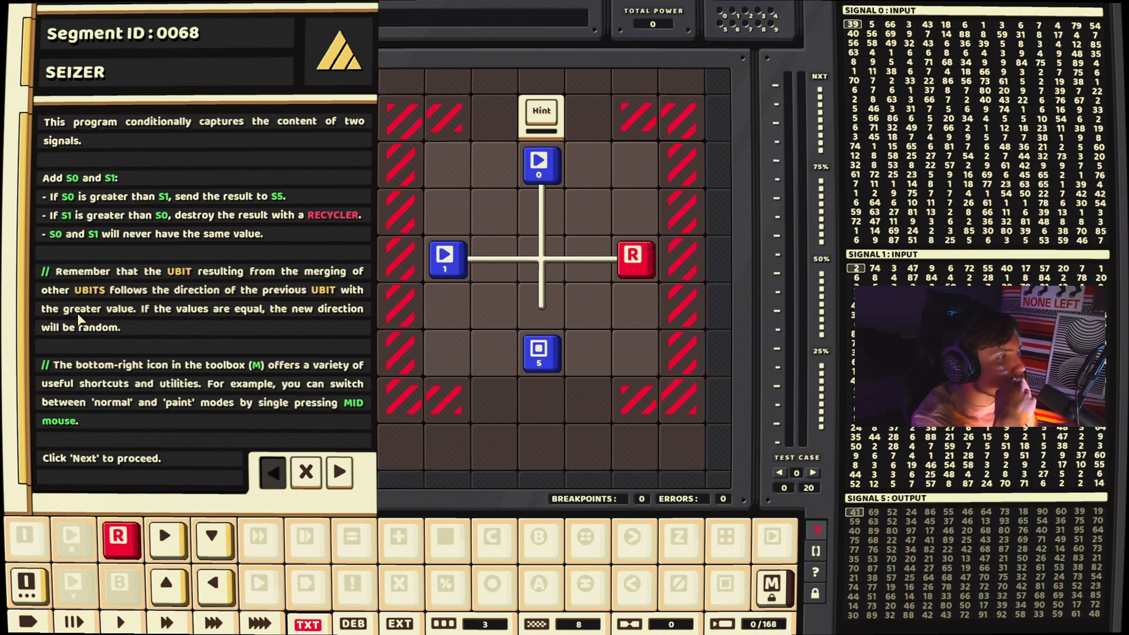
{"action": "left_click", "coordinate": [338, 473]}
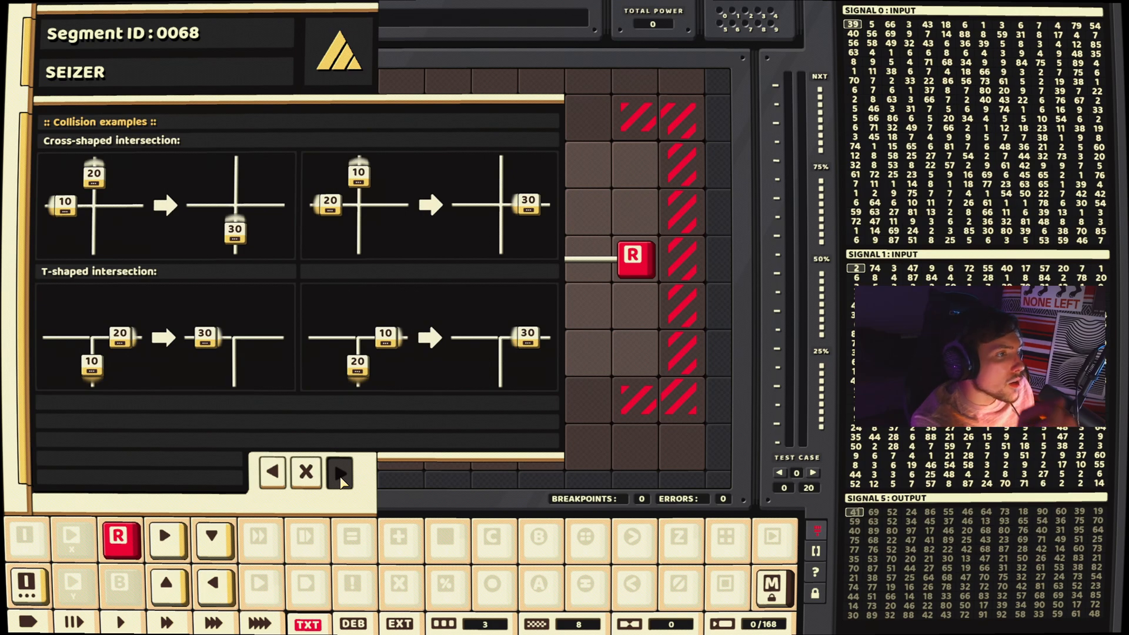
Run the finished Seizer circuit at x4 then x32 speed to completion, returning to the segment map
{"action": "left_click", "coordinate": [339, 472]}
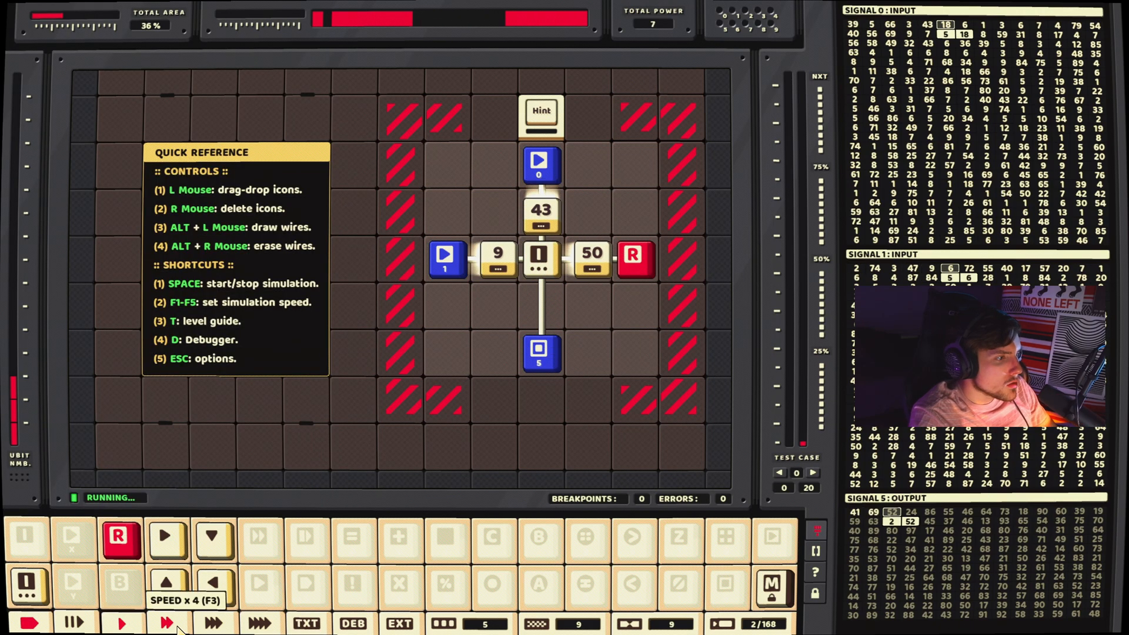
{"action": "left_click", "coordinate": [213, 622]}
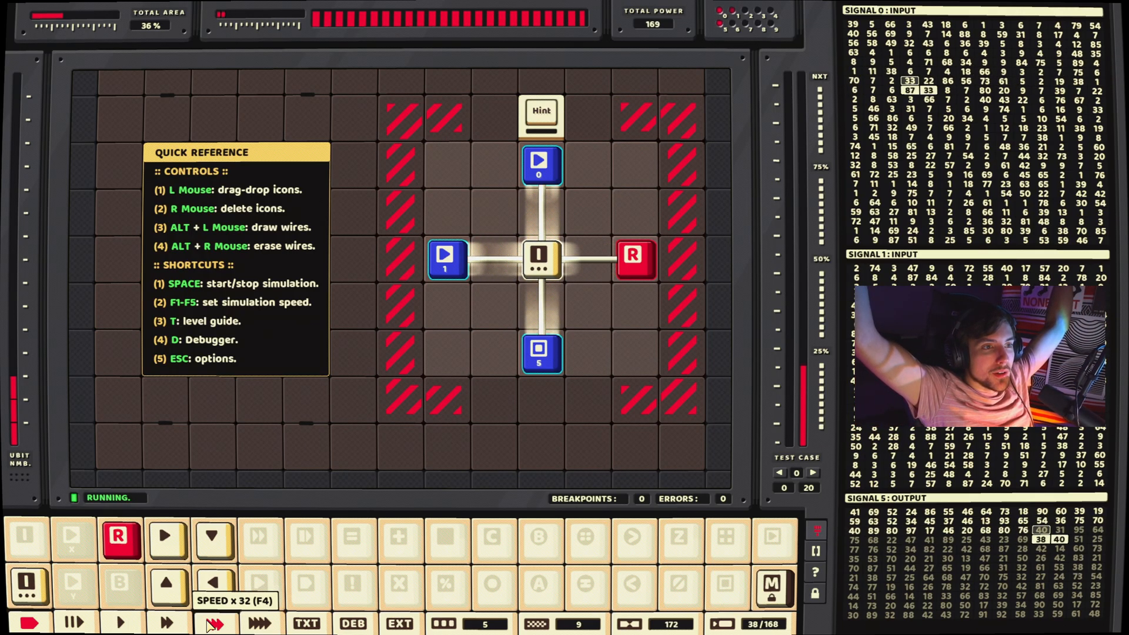
{"action": "left_click", "coordinate": [260, 623]}
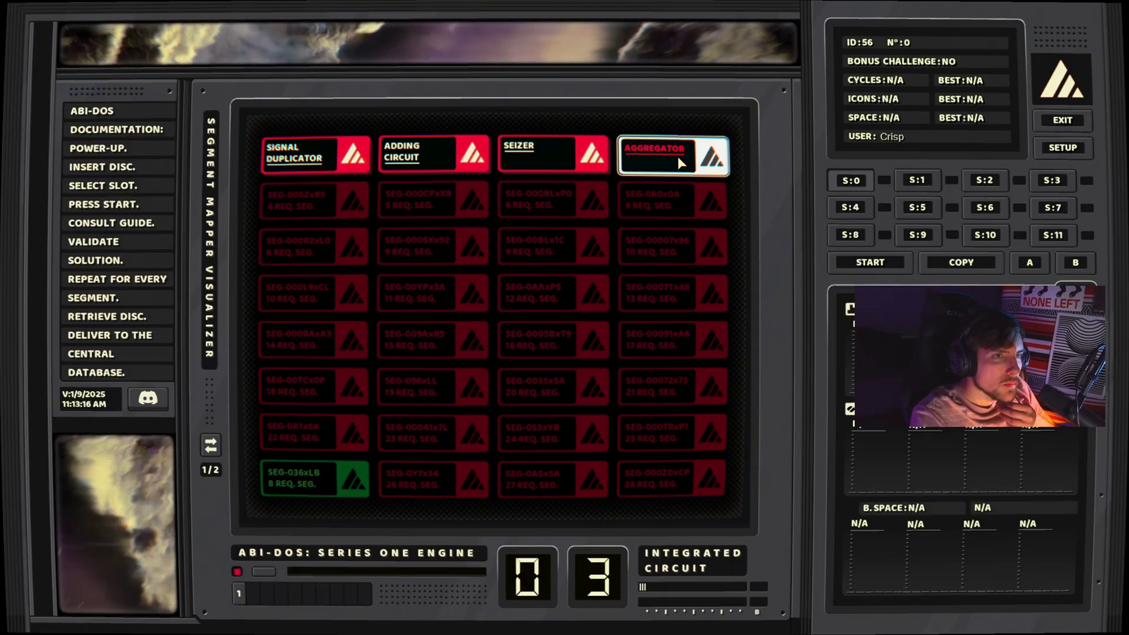
Open the Aggregator level and read its cumulative-sum-of-S0-to-S5 task description
{"action": "left_click", "coordinate": [655, 155]}
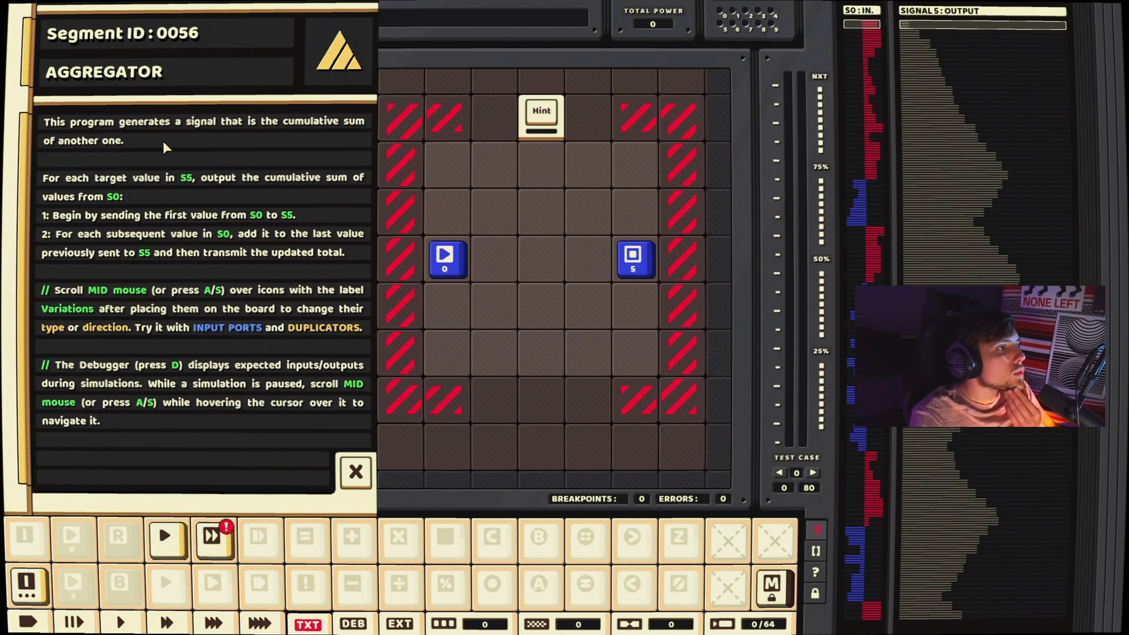
{"action": "mouse_move", "coordinate": [294, 148]}
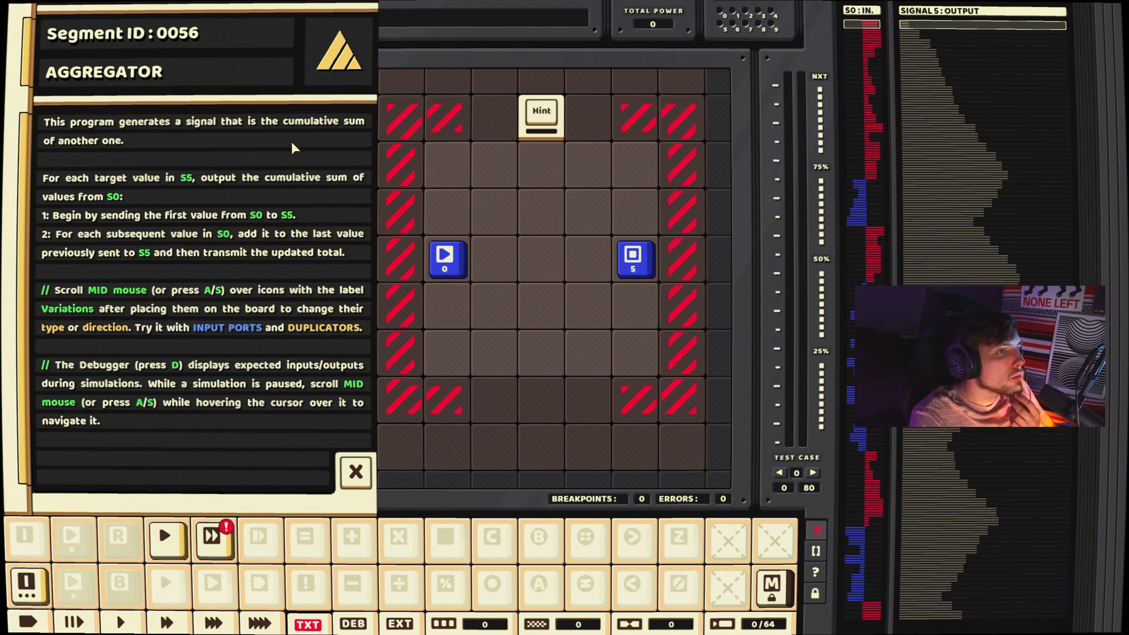
{"action": "mouse_move", "coordinate": [347, 233]}
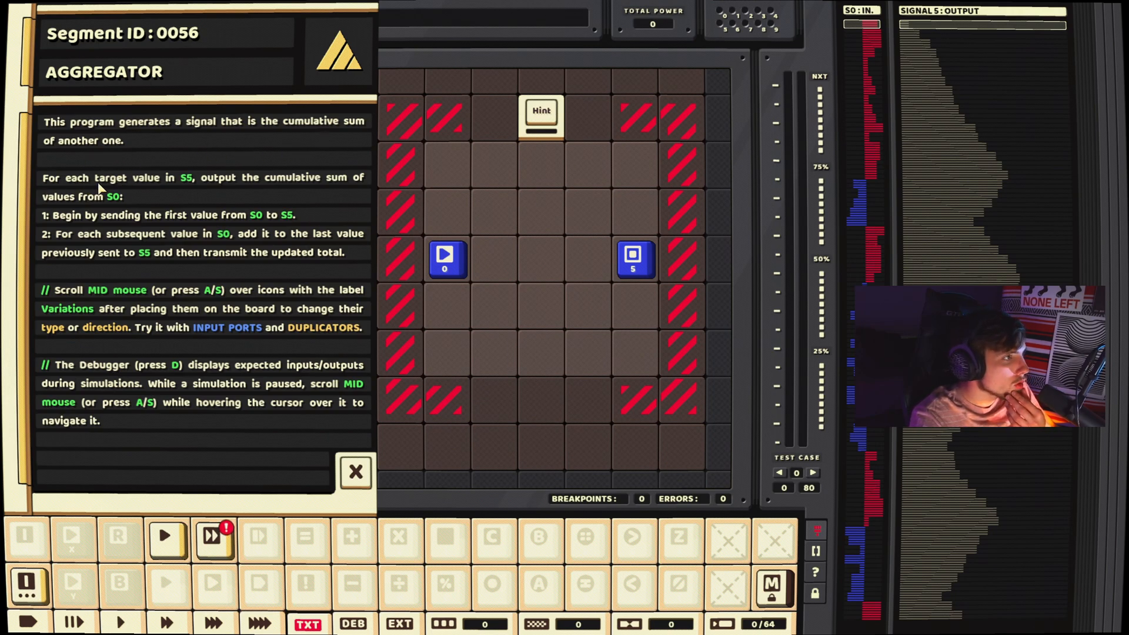
{"action": "mouse_move", "coordinate": [271, 193]}
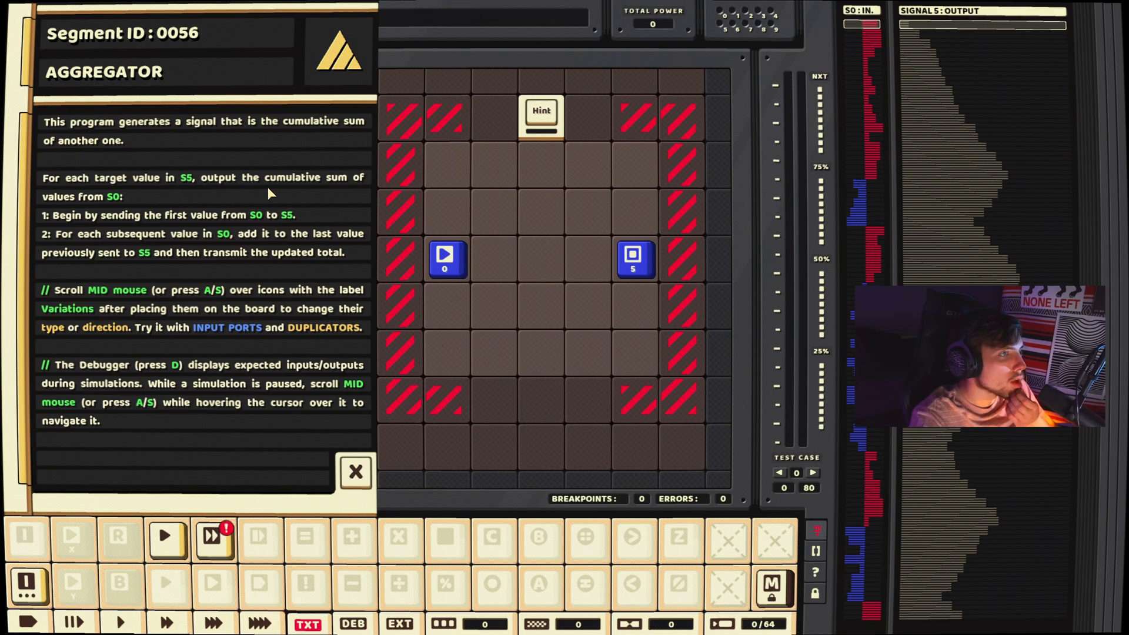
{"action": "mouse_move", "coordinate": [143, 200]}
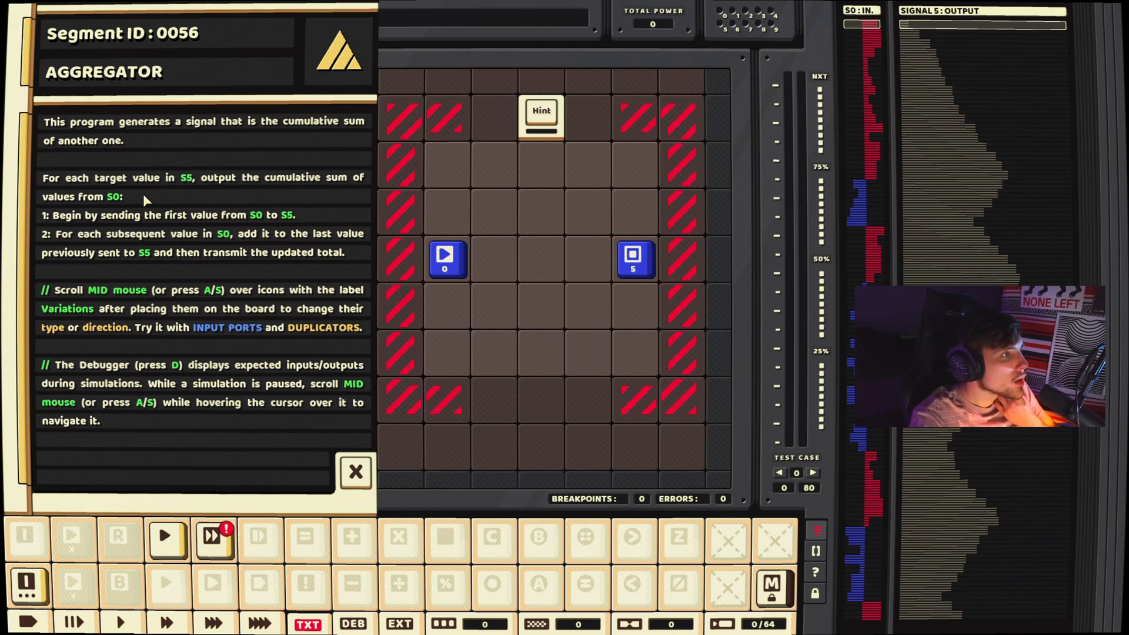
{"action": "mouse_move", "coordinate": [86, 227]}
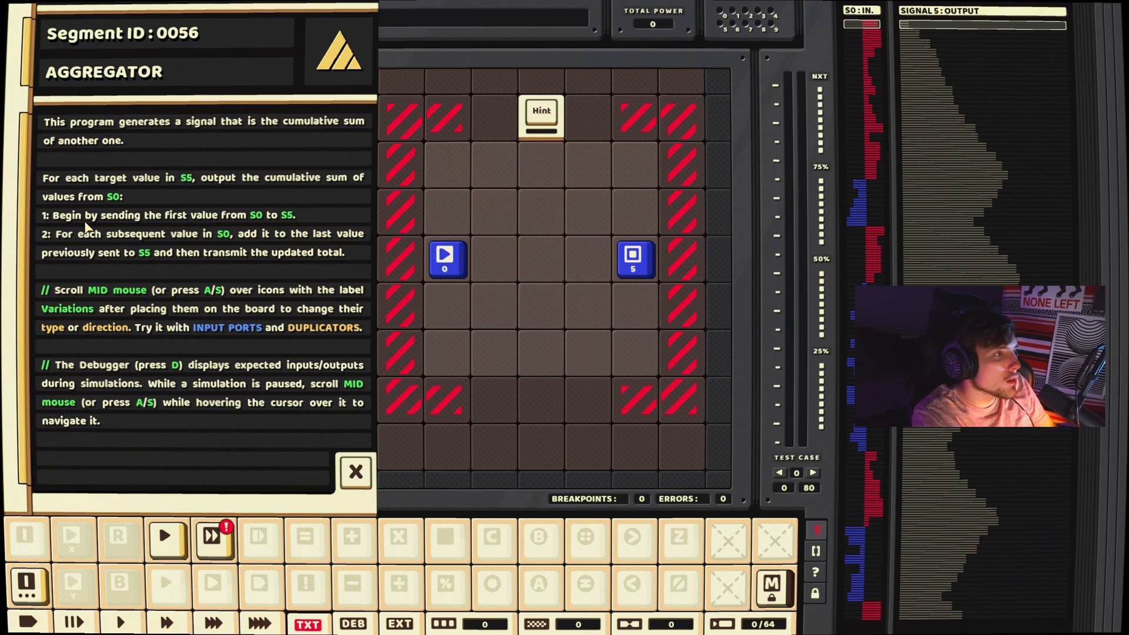
{"action": "mouse_move", "coordinate": [186, 275]}
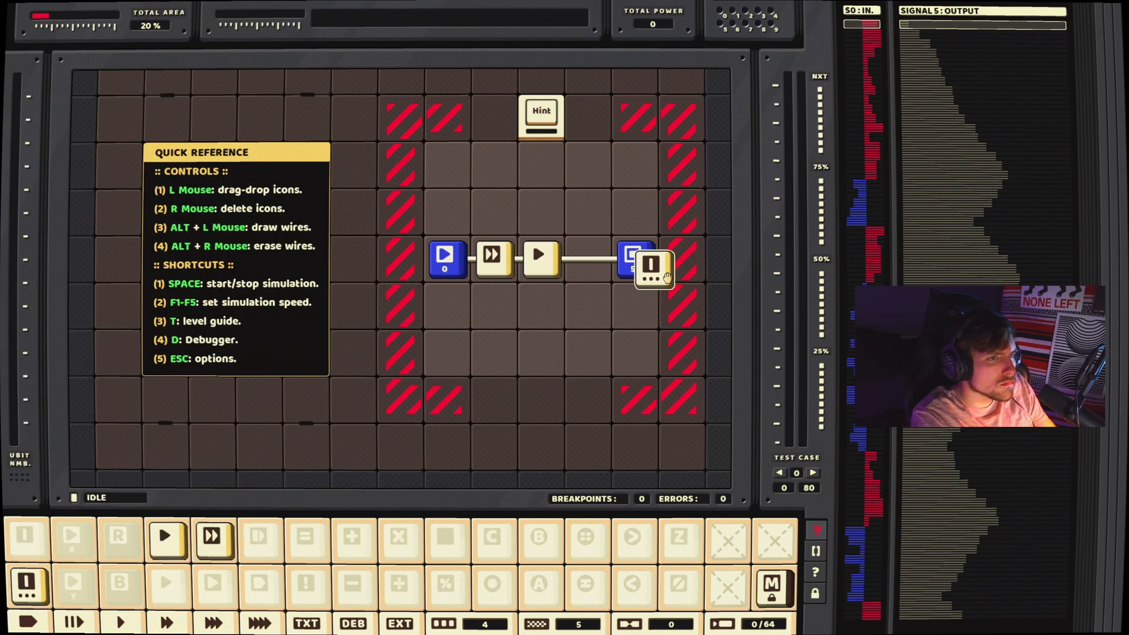
Place the component beside S5 and show the expected S0 and S5 values in the debugger
{"action": "left_click", "coordinate": [213, 623]}
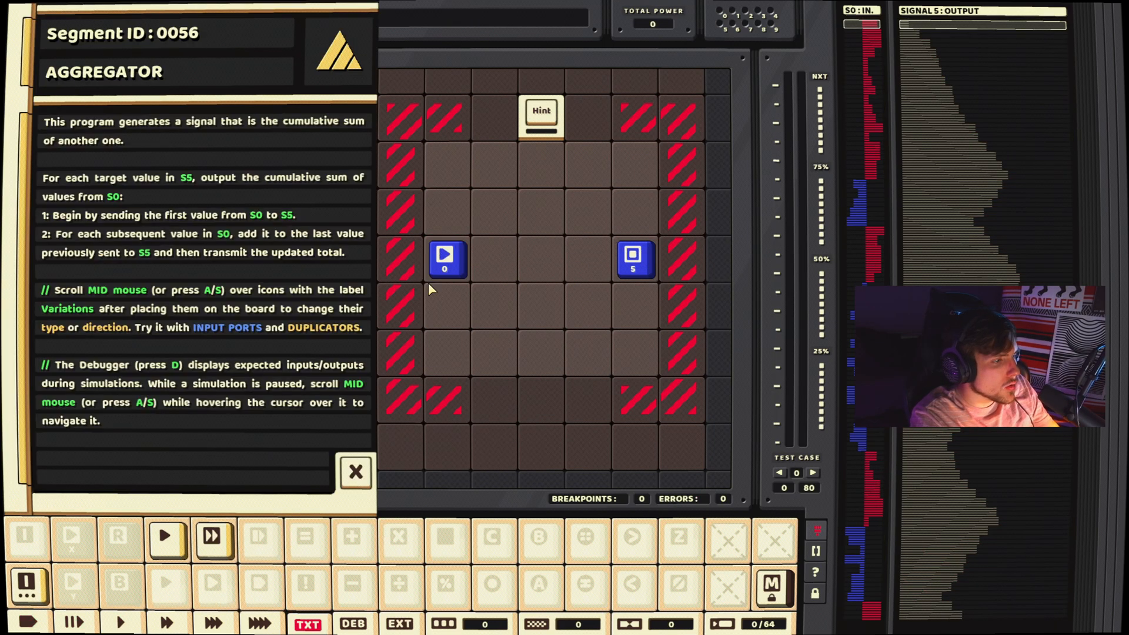
{"action": "mouse_move", "coordinate": [165, 537]}
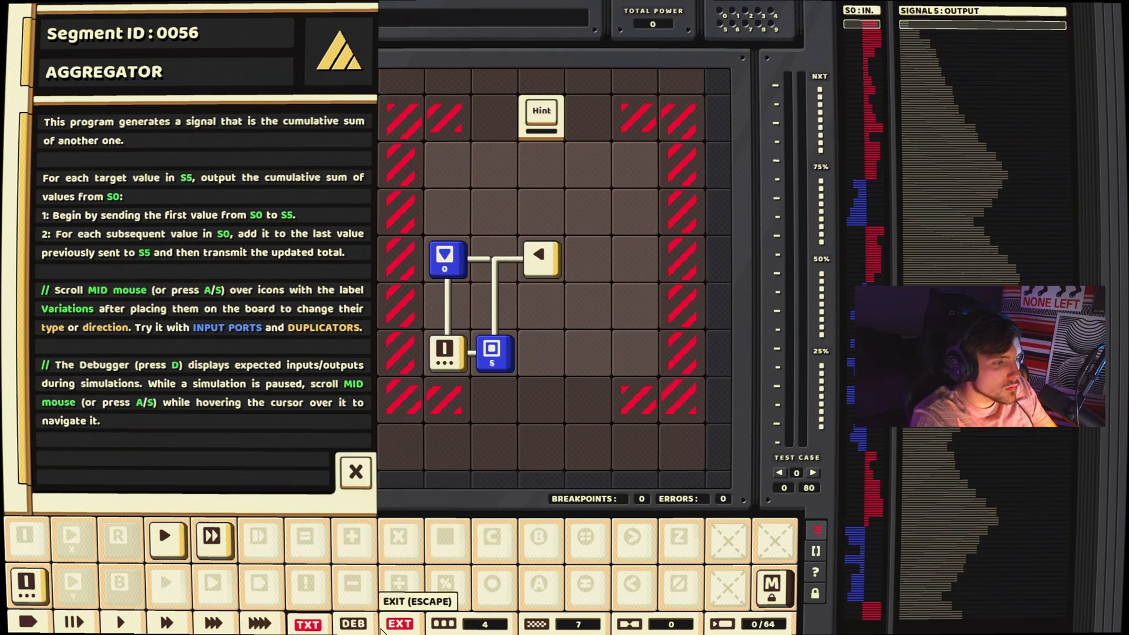
{"action": "left_click", "coordinate": [353, 623]}
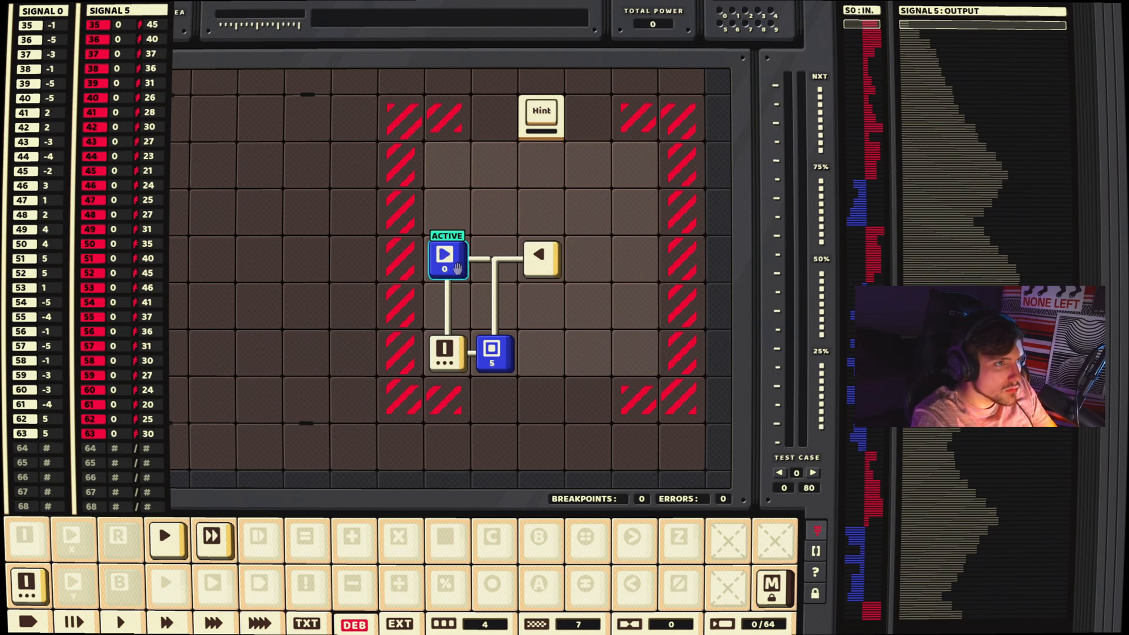
{"action": "mouse_move", "coordinate": [167, 621]}
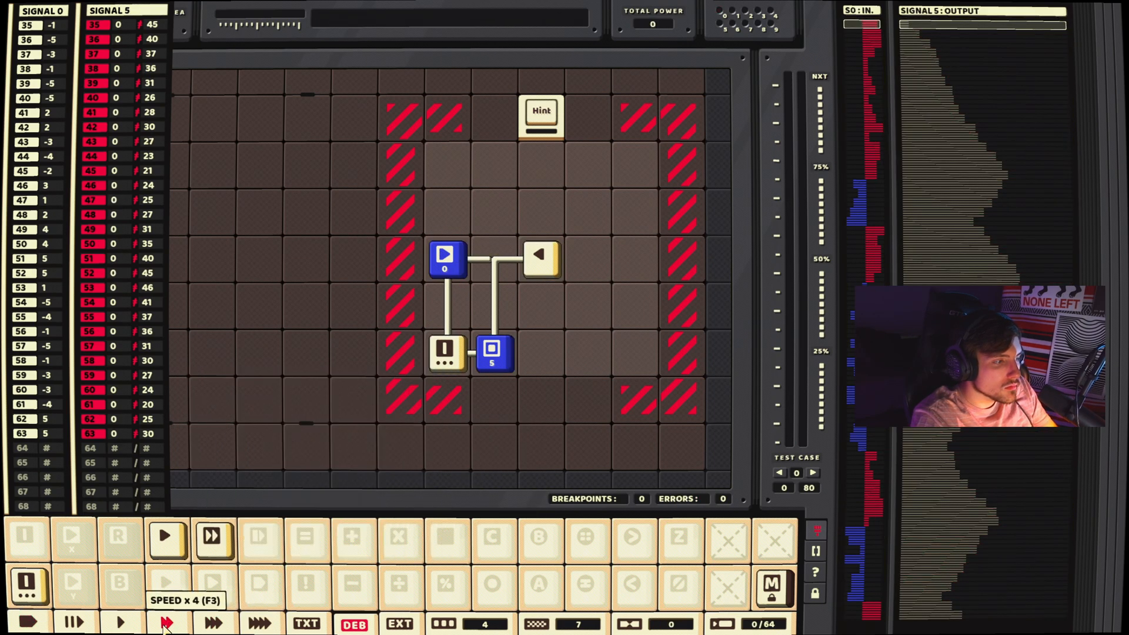
Run the Aggregator circuit at faster speed to check the S0 and S5 values
{"action": "left_click", "coordinate": [166, 621]}
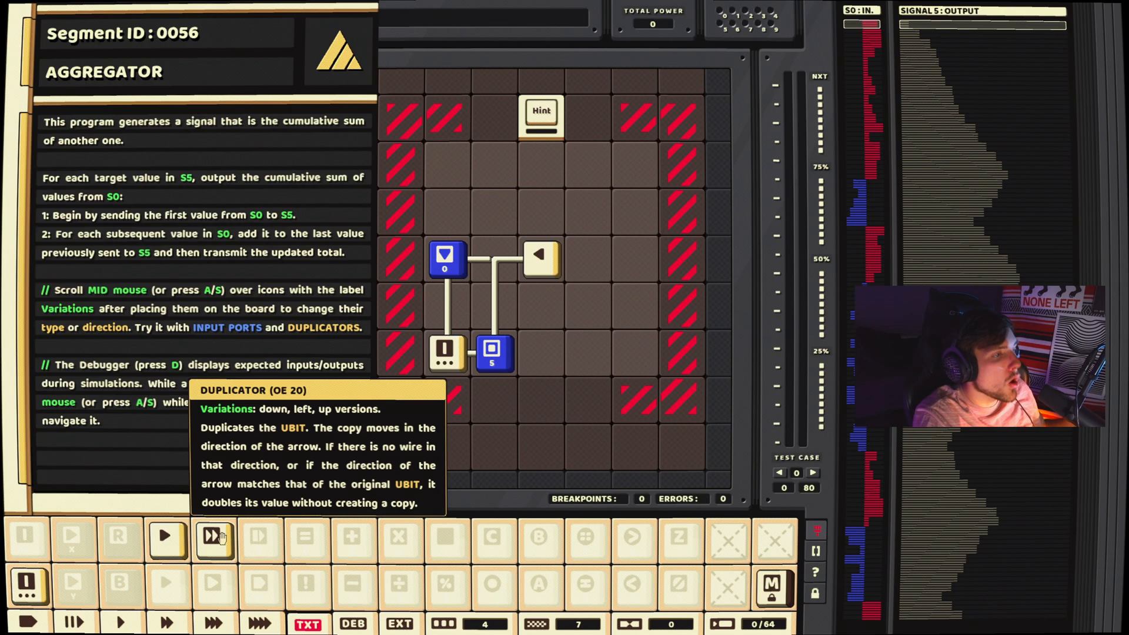
Pick up two duplicators to form the feedback loop from S0 around to S5
{"action": "left_click", "coordinate": [445, 305]}
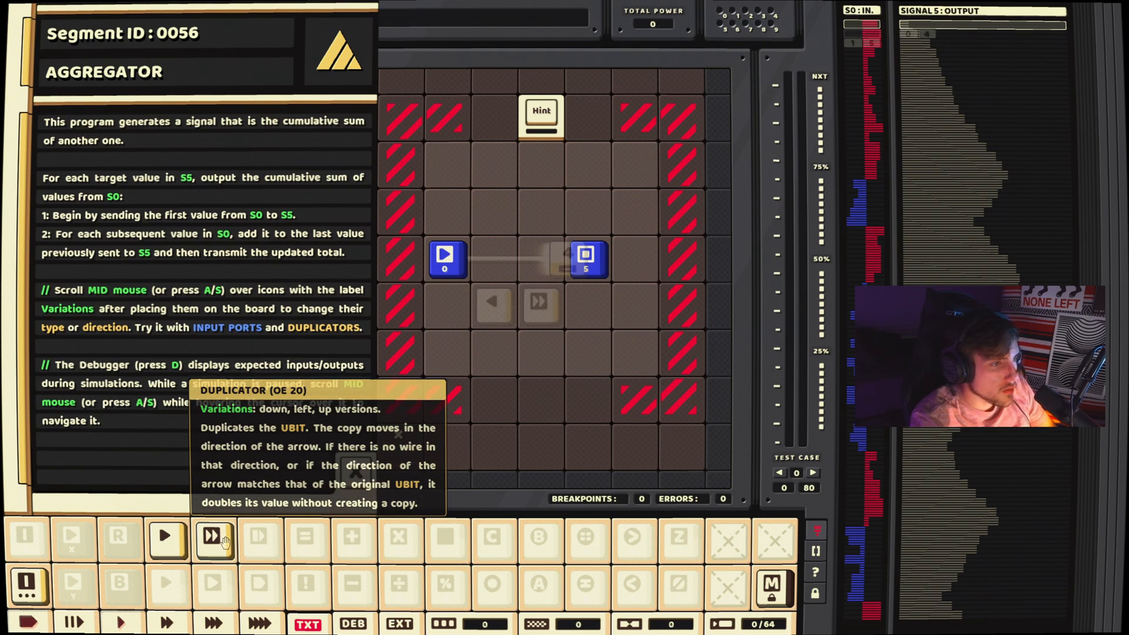
{"action": "left_click", "coordinate": [211, 537]}
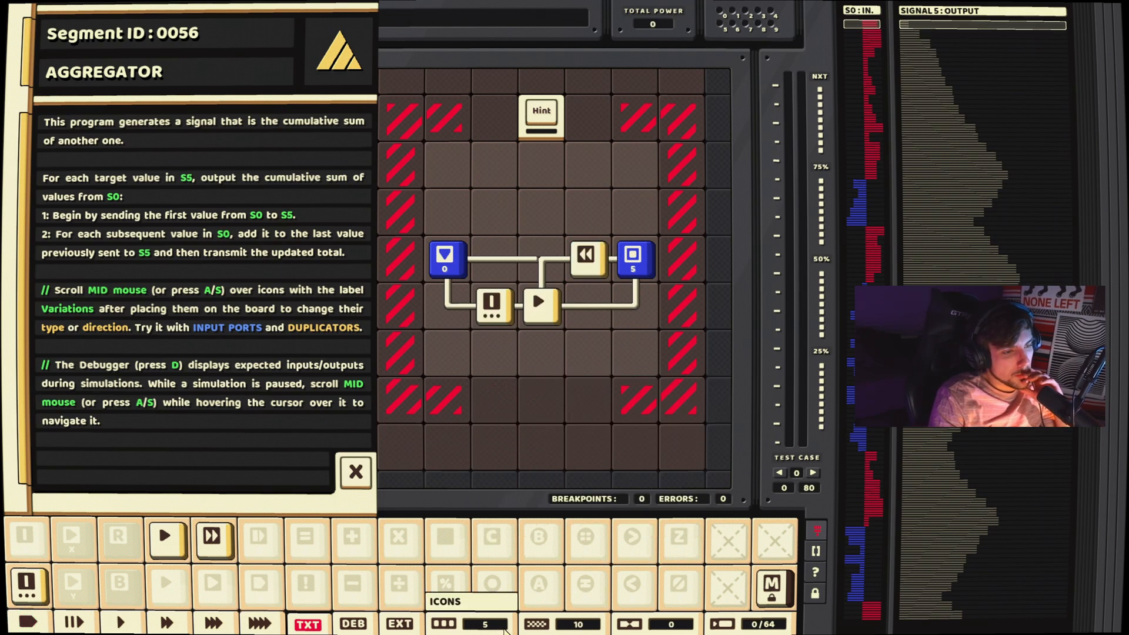
{"action": "mouse_move", "coordinate": [706, 308]}
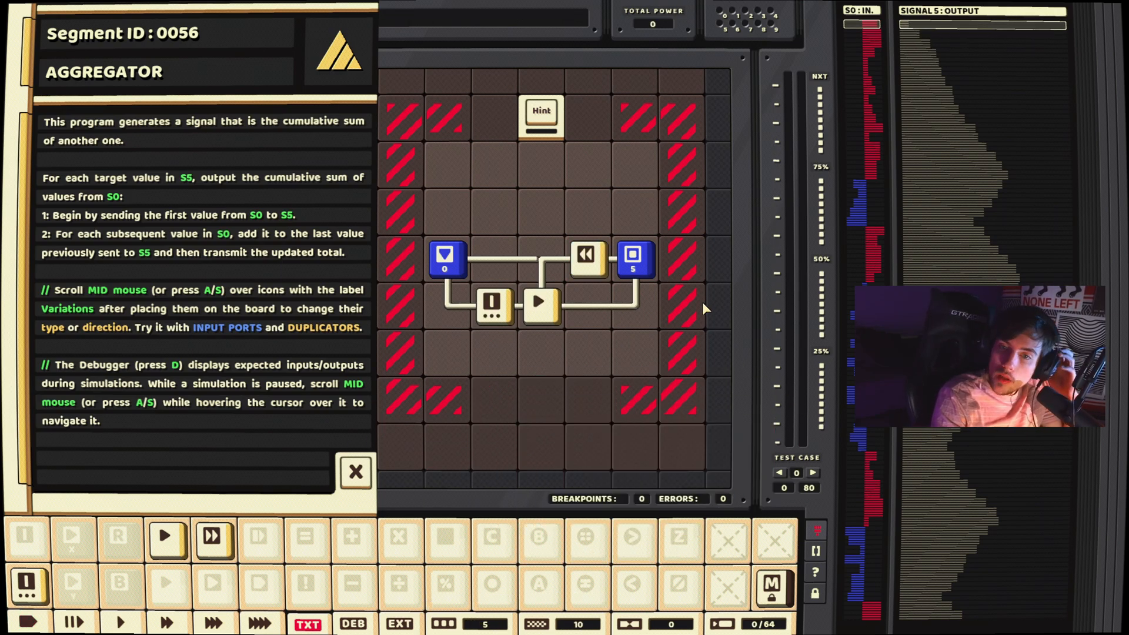
{"action": "mouse_move", "coordinate": [581, 431]}
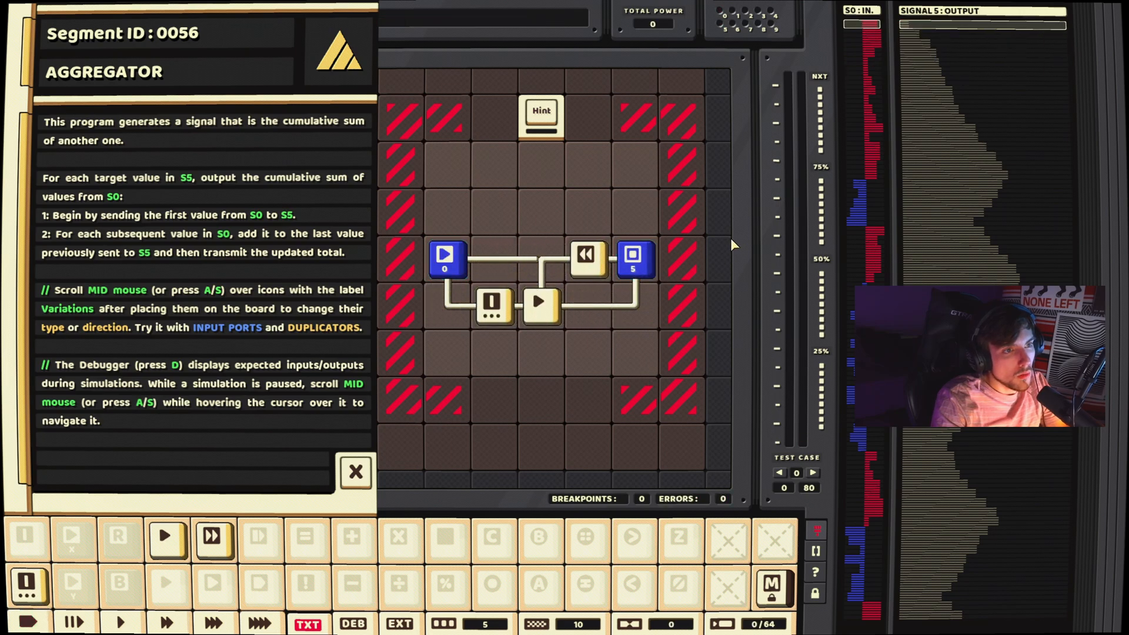
{"action": "mouse_move", "coordinate": [792, 139]}
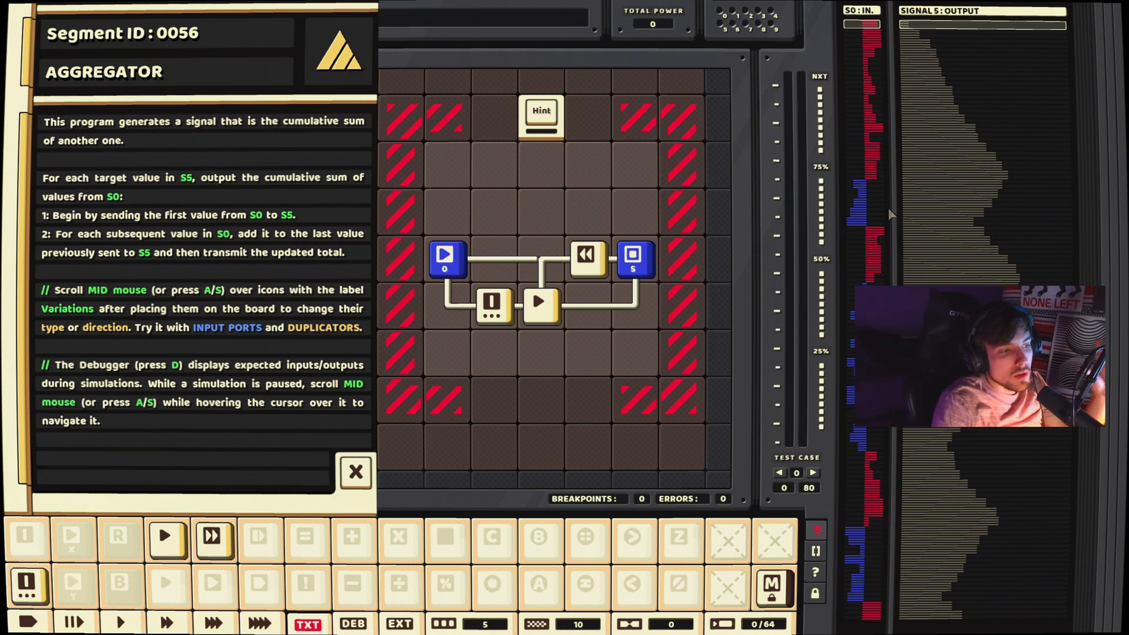
{"action": "mouse_move", "coordinate": [216, 584]}
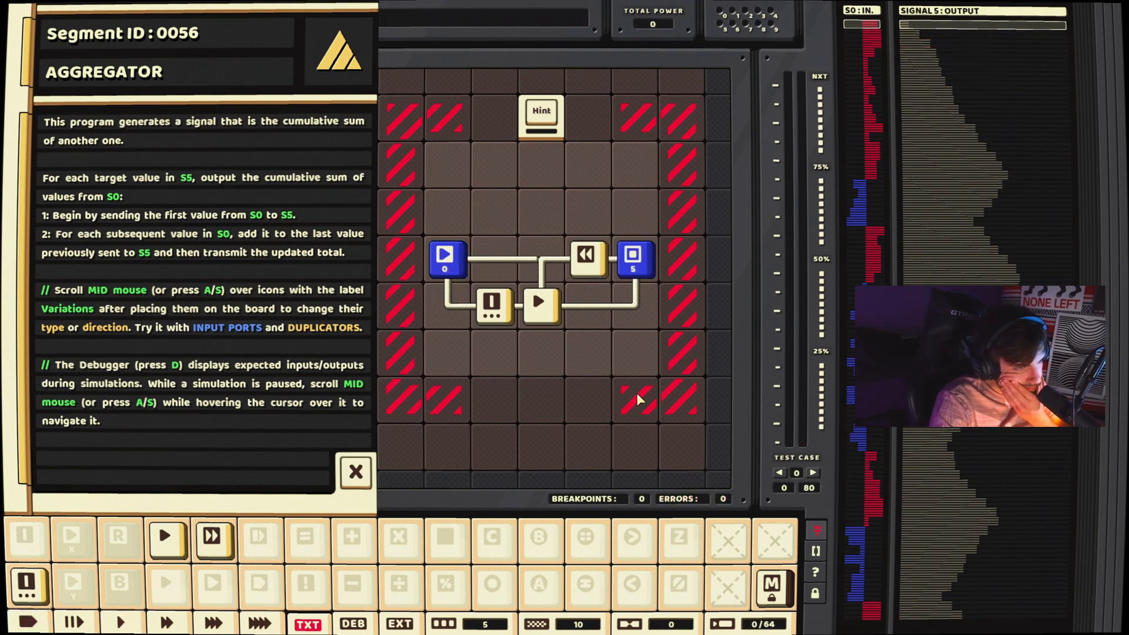
{"action": "mouse_move", "coordinate": [584, 390]}
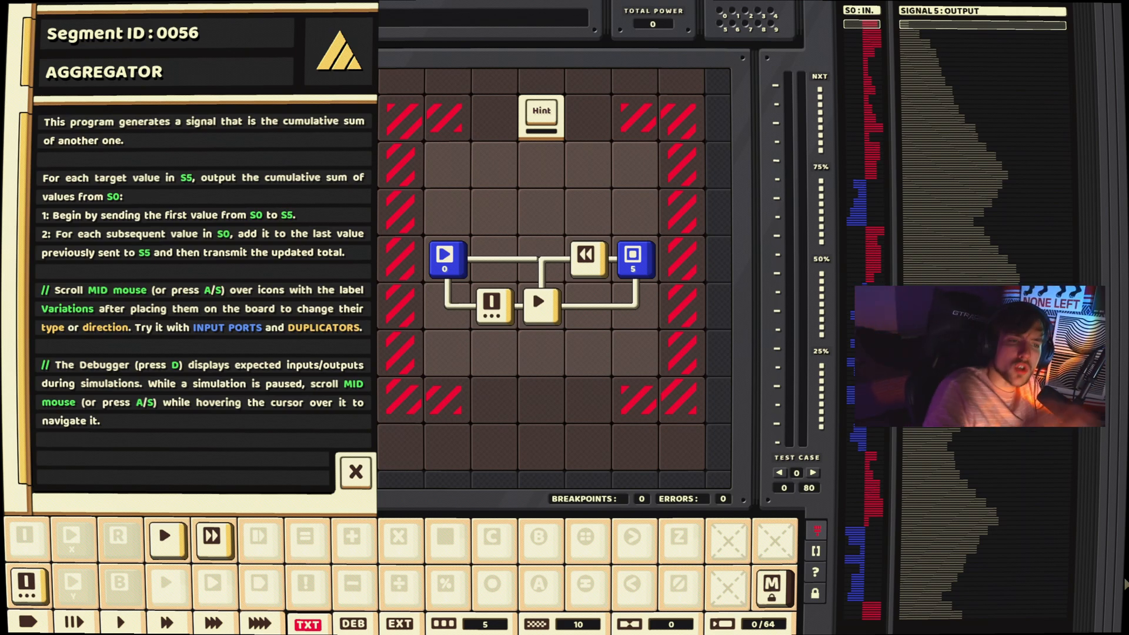
{"action": "mouse_move", "coordinate": [505, 415]}
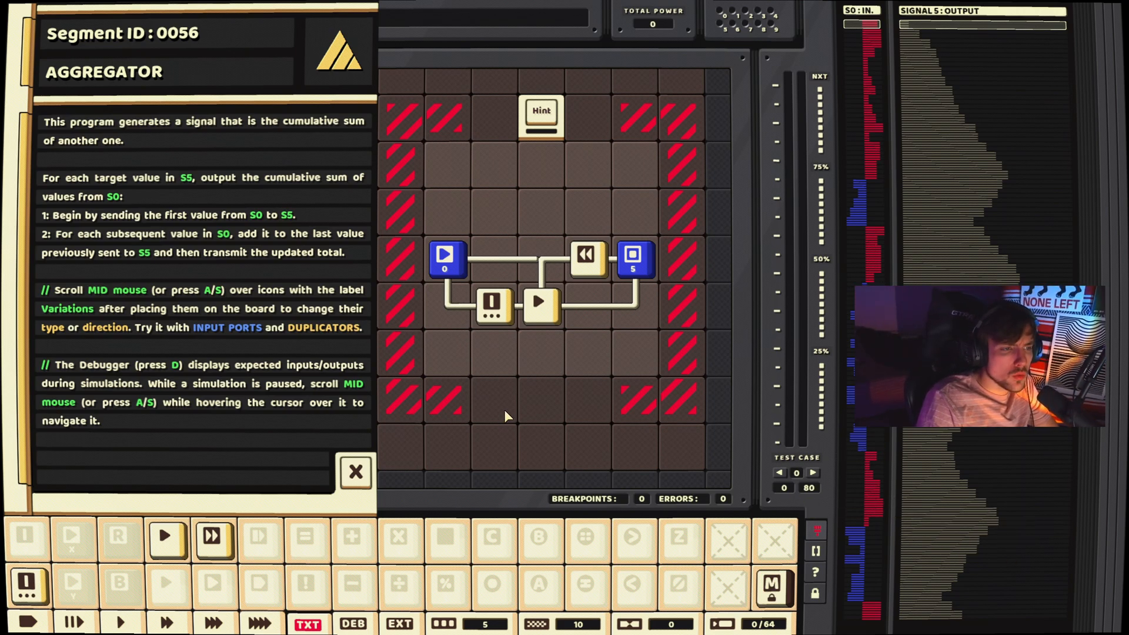
{"action": "mouse_move", "coordinate": [495, 287]}
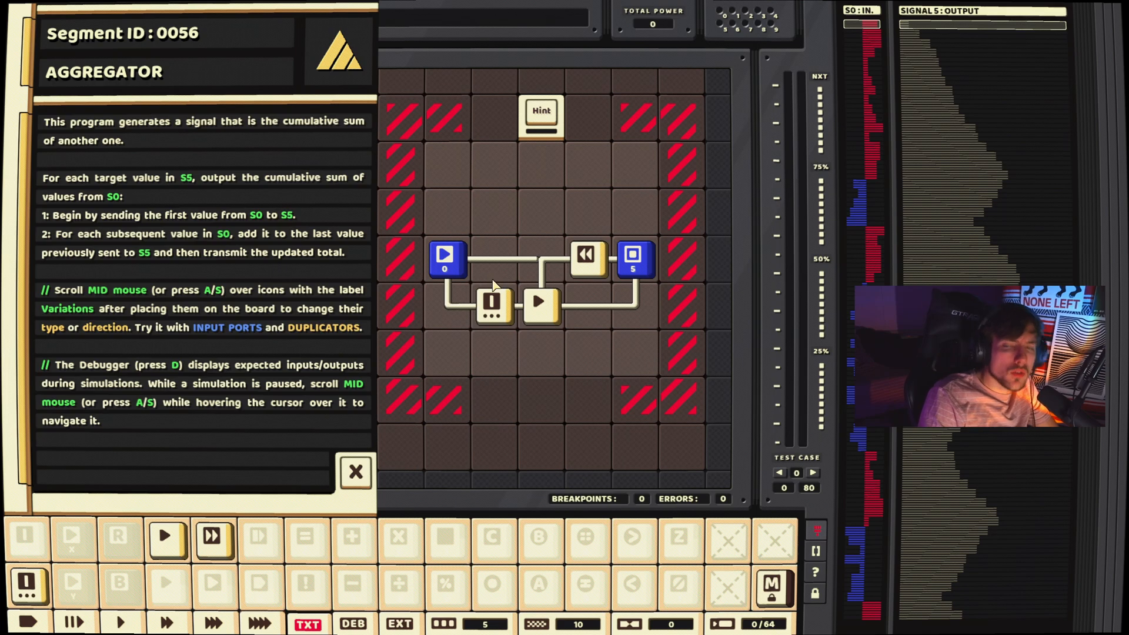